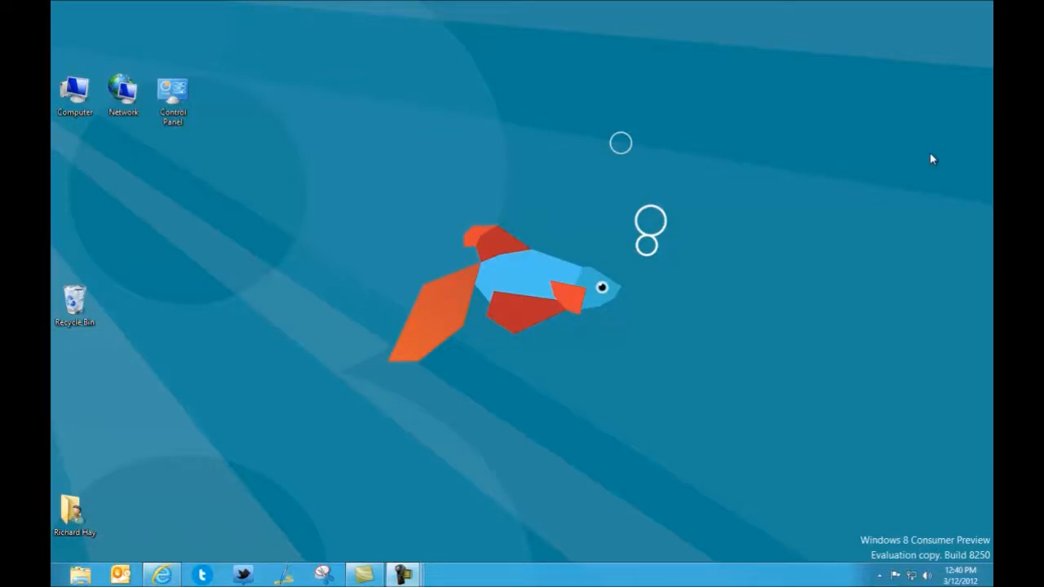
{"action": "mouse_move", "coordinate": [470, 228]}
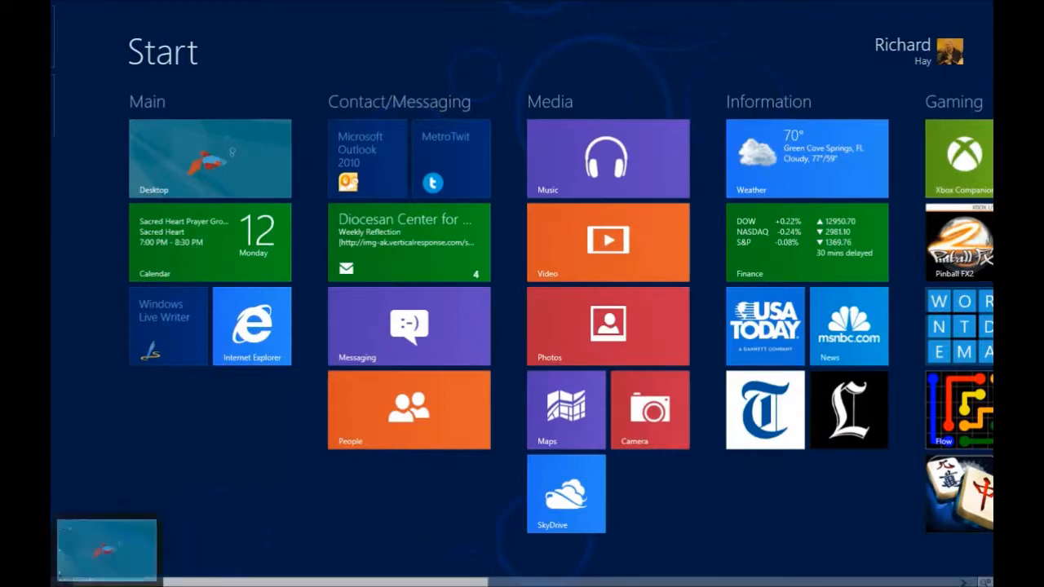
Return to the desktop, then switch back to it from the Calendar app.
{"action": "left_click", "coordinate": [209, 158]}
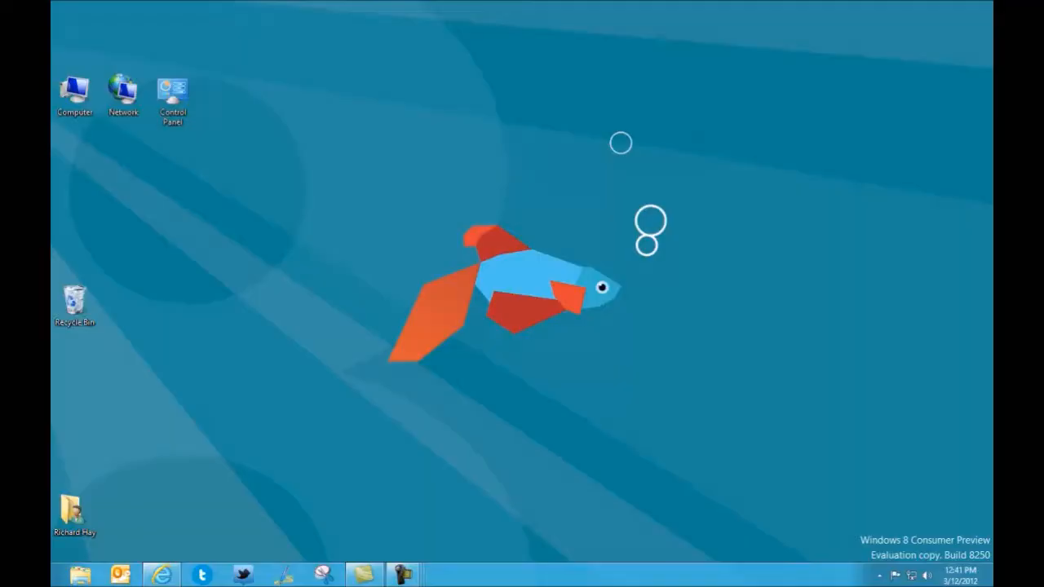
{"action": "mouse_move", "coordinate": [162, 478]}
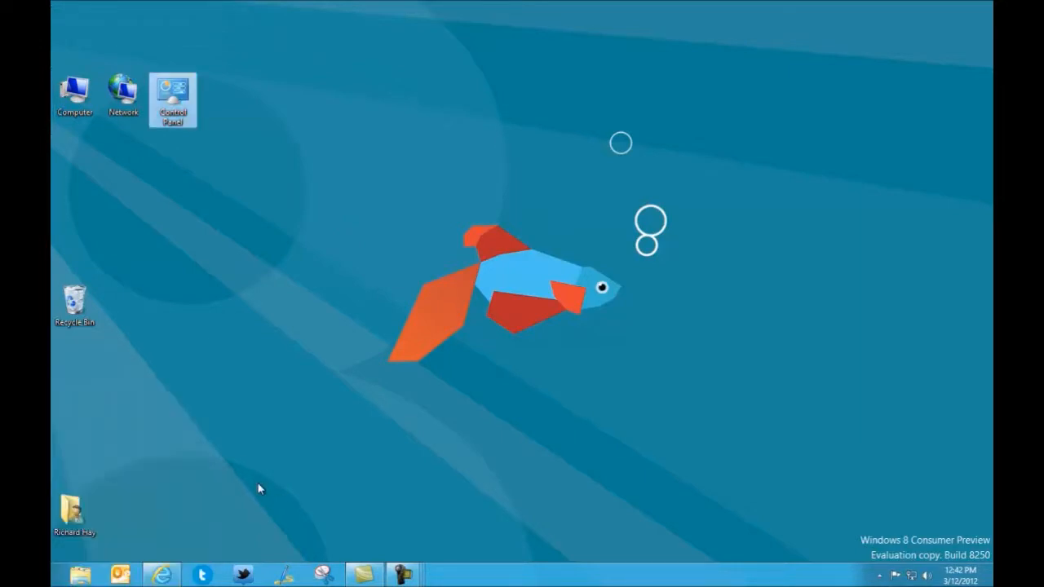
{"action": "mouse_move", "coordinate": [226, 505]}
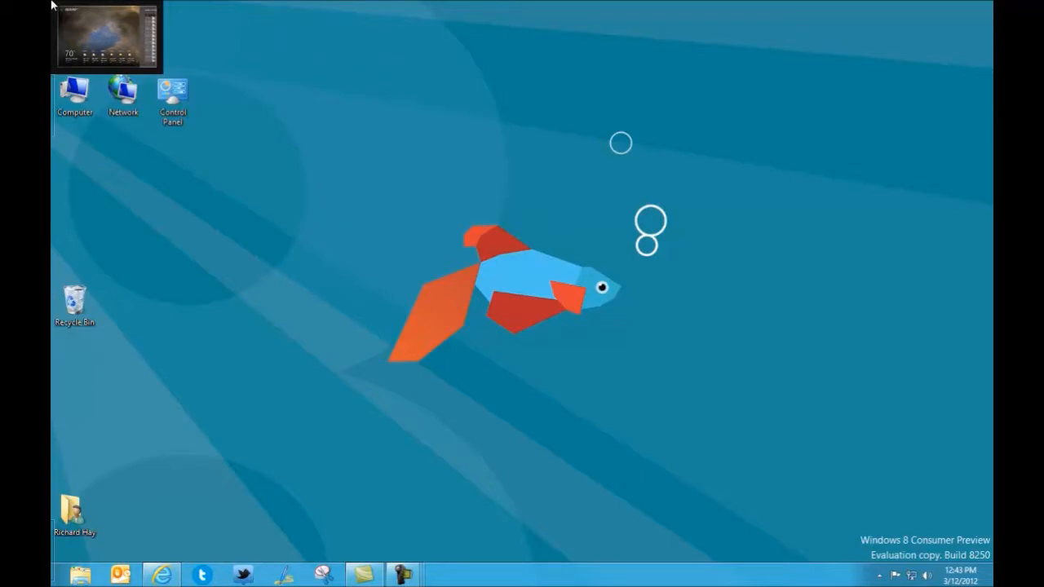
{"action": "mouse_move", "coordinate": [47, 50]}
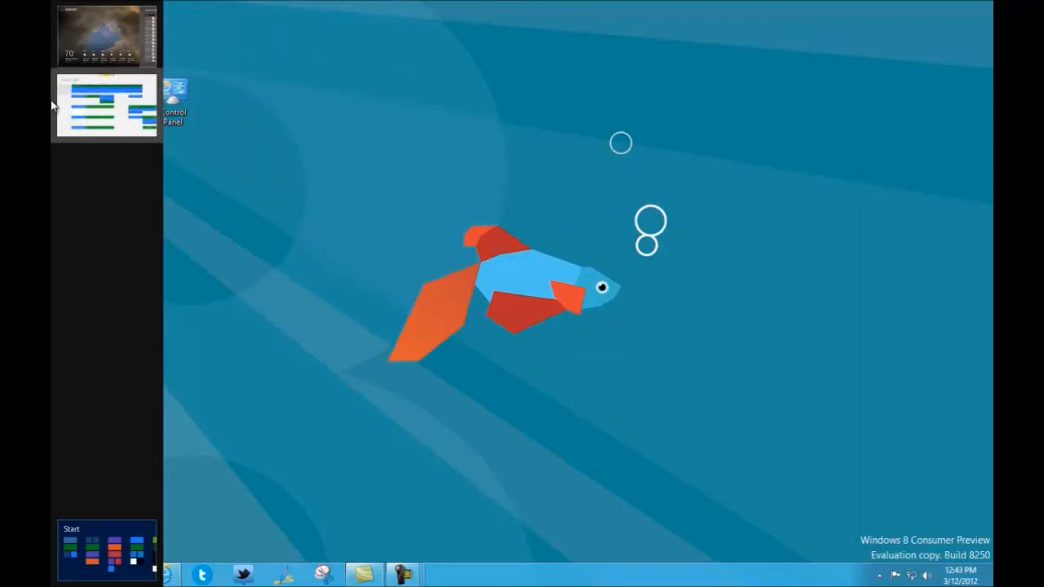
{"action": "mouse_move", "coordinate": [118, 101]}
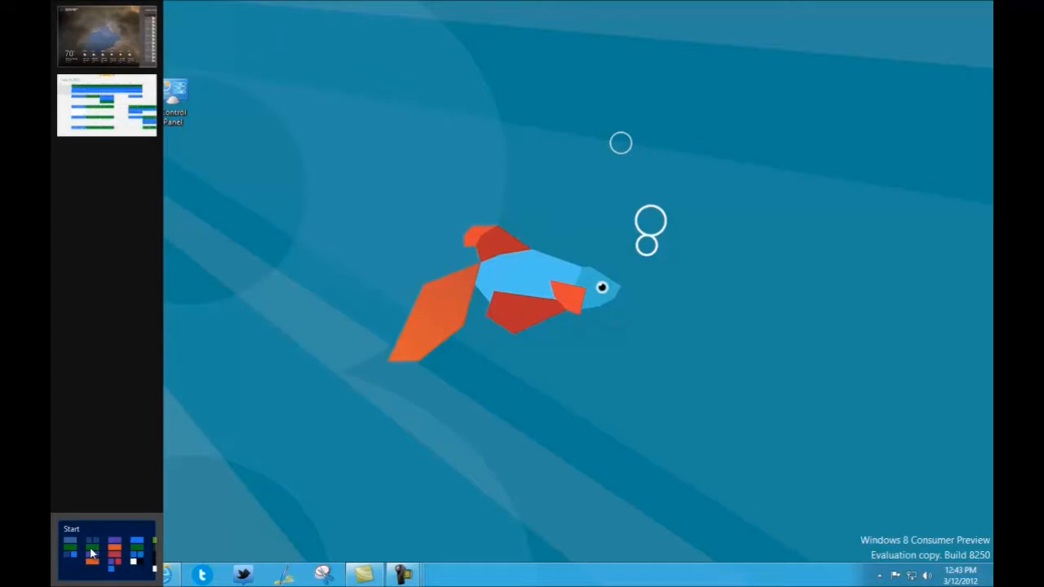
{"action": "mouse_move", "coordinate": [108, 36]}
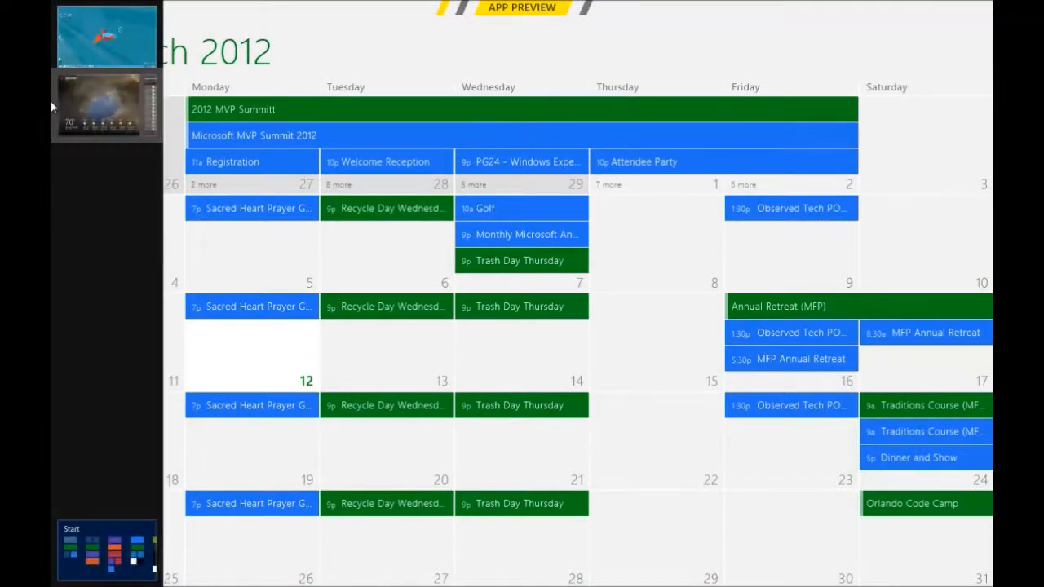
{"action": "mouse_move", "coordinate": [112, 51]}
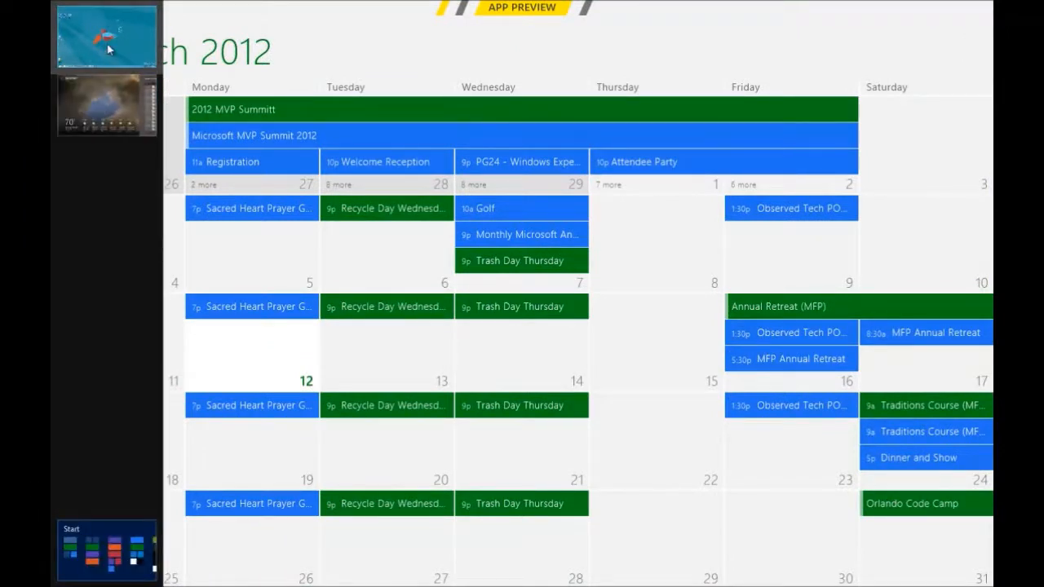
{"action": "left_click", "coordinate": [106, 36]}
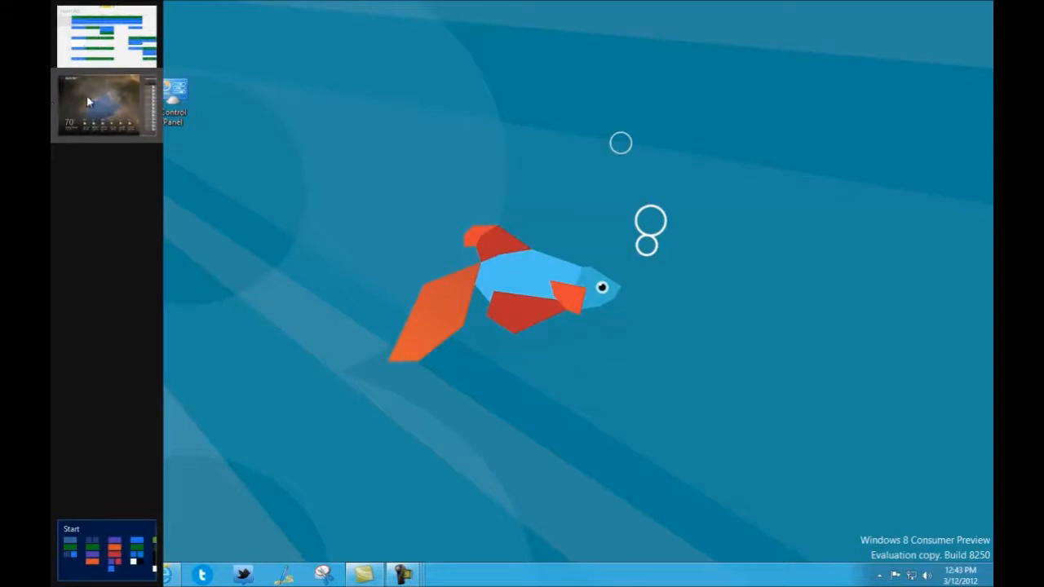
Close the Calendar app from its context menu in the open-apps switcher.
{"action": "right_click", "coordinate": [92, 100]}
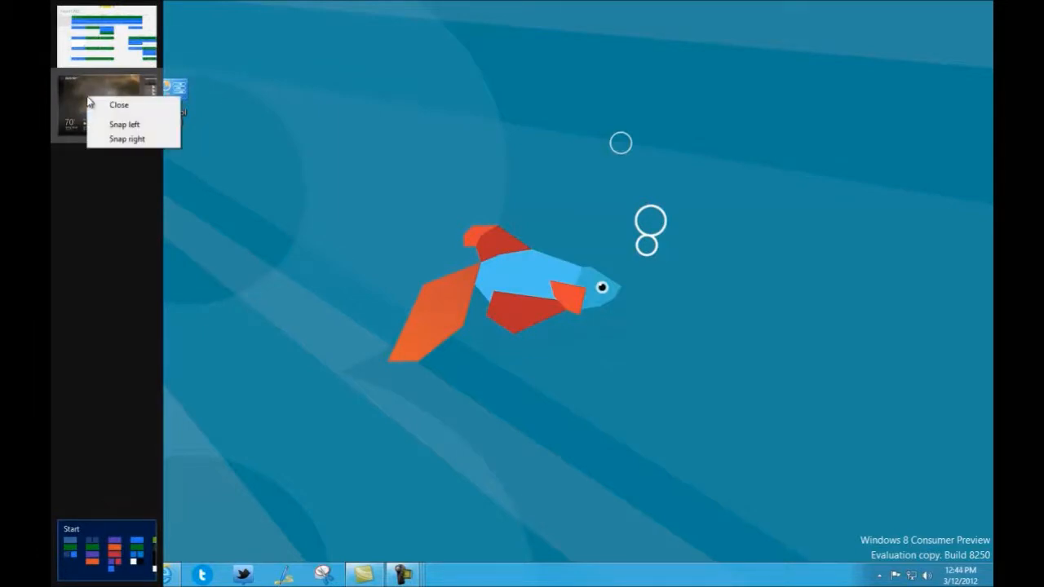
{"action": "mouse_move", "coordinate": [122, 131]}
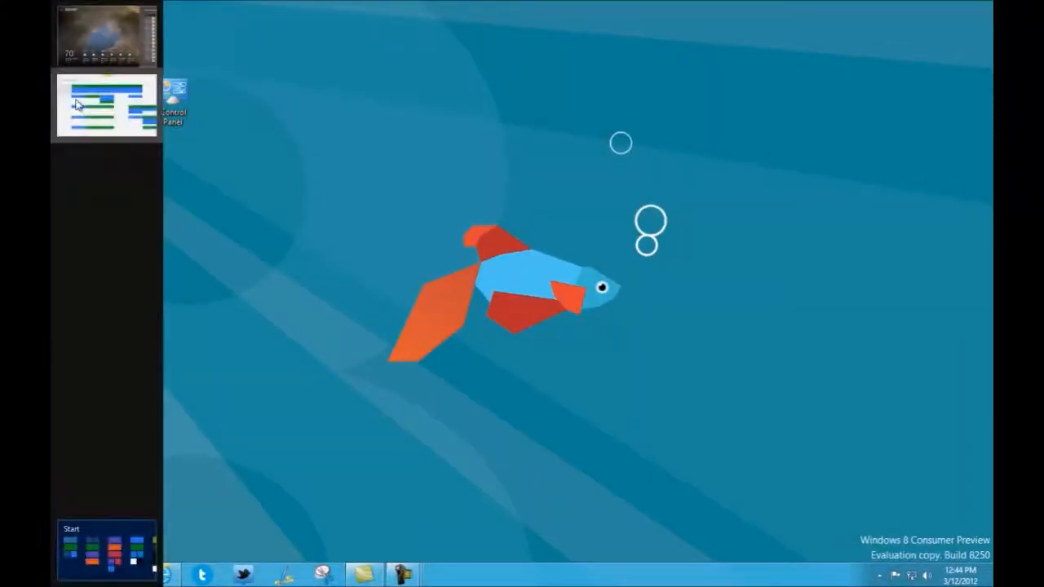
{"action": "right_click", "coordinate": [78, 105]}
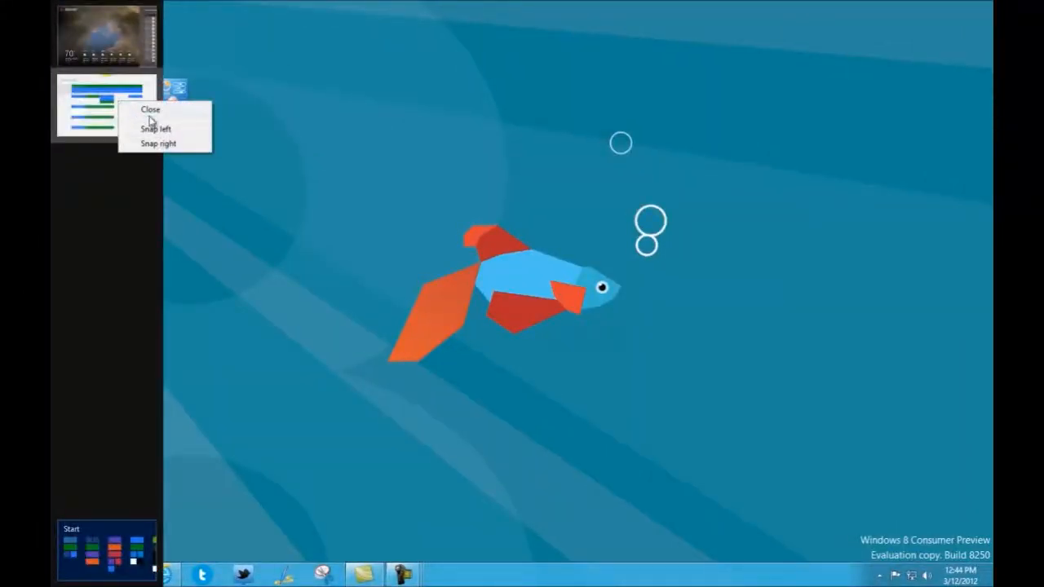
{"action": "left_click", "coordinate": [150, 109]}
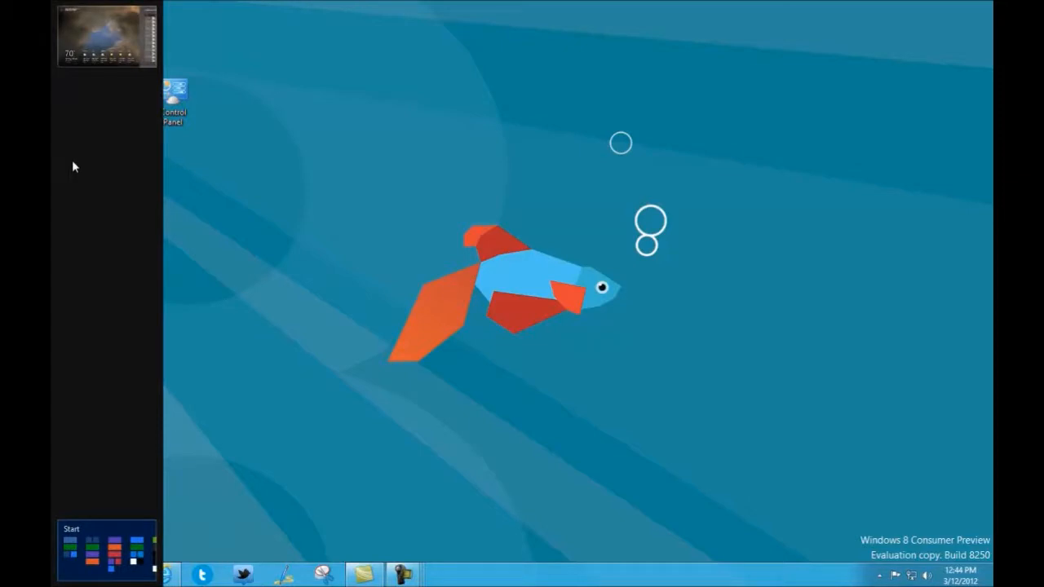
{"action": "mouse_move", "coordinate": [88, 460]}
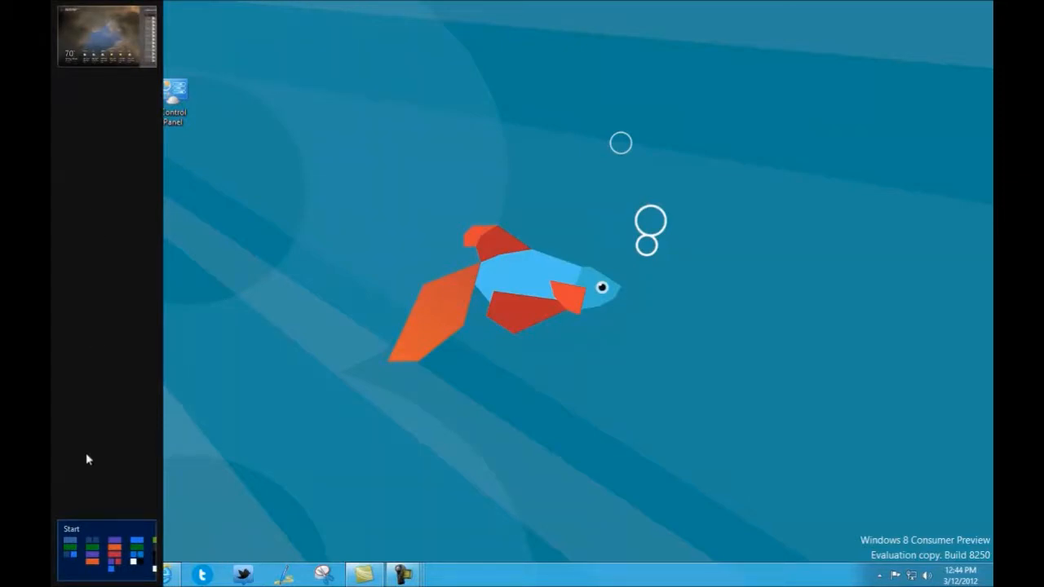
{"action": "mouse_move", "coordinate": [78, 145]}
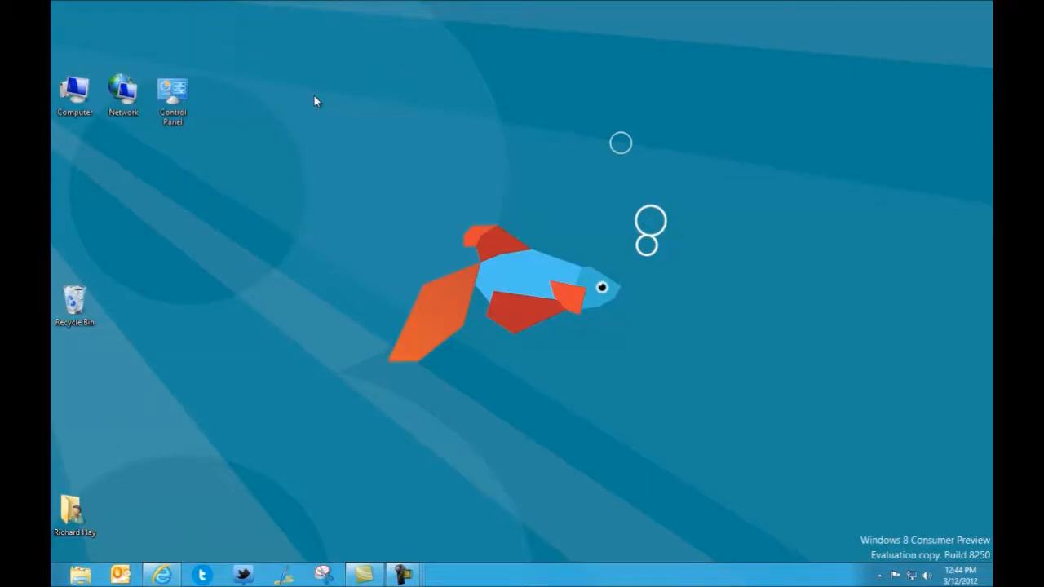
{"action": "mouse_move", "coordinate": [487, 269]}
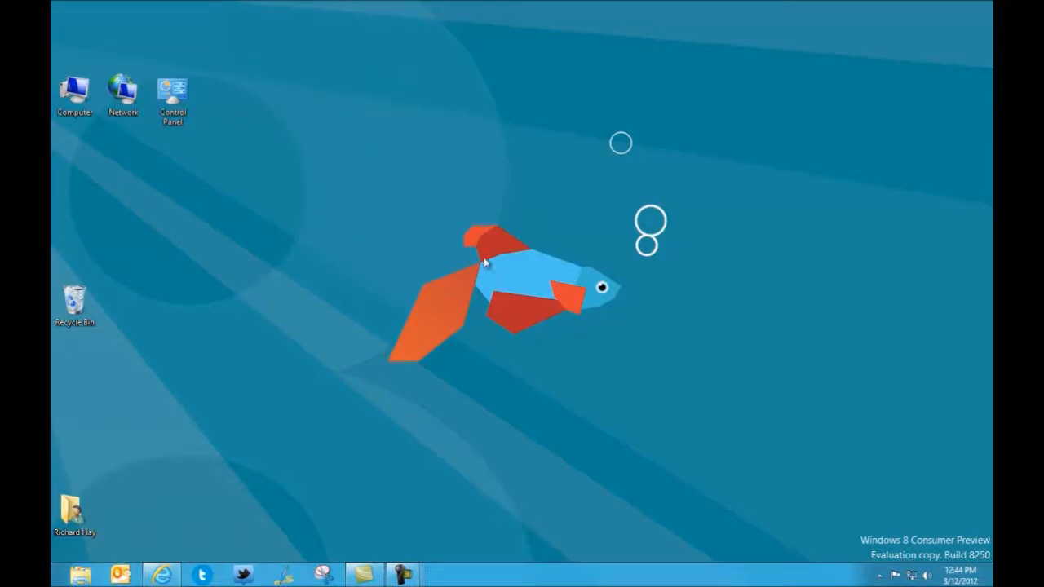
{"action": "mouse_move", "coordinate": [556, 343]}
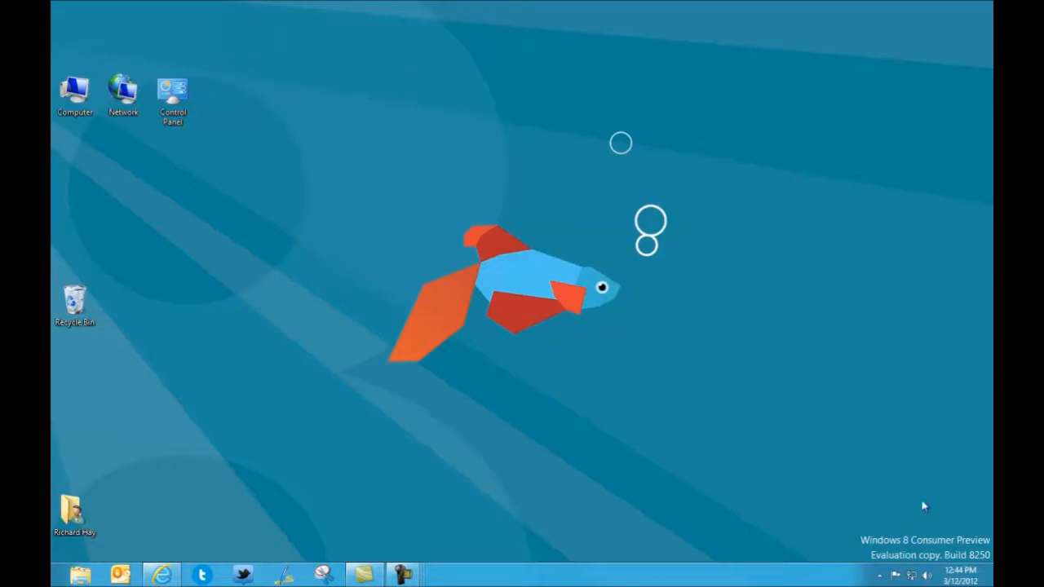
{"action": "mouse_move", "coordinate": [970, 574]}
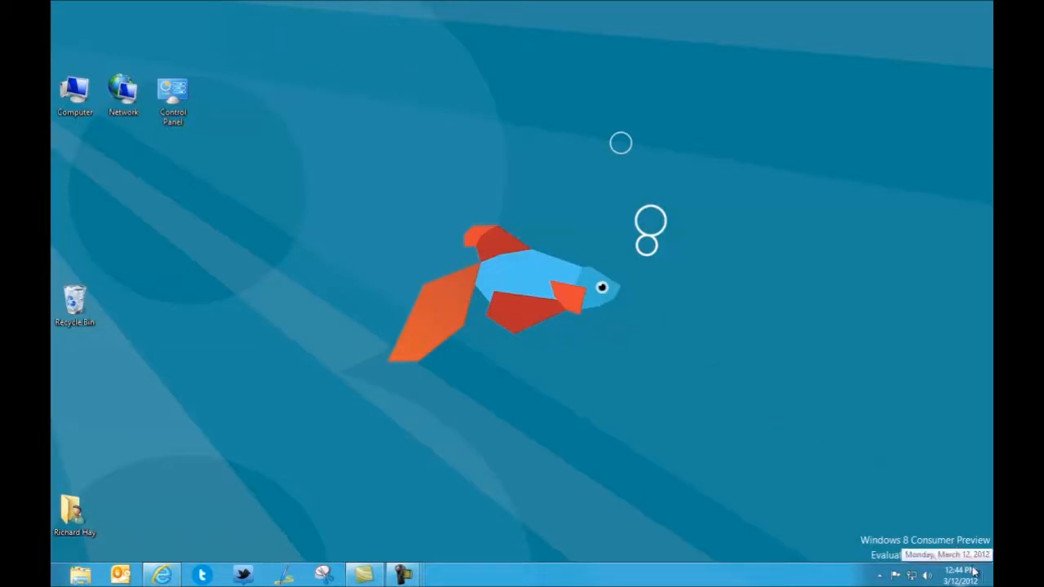
{"action": "mouse_move", "coordinate": [400, 498]}
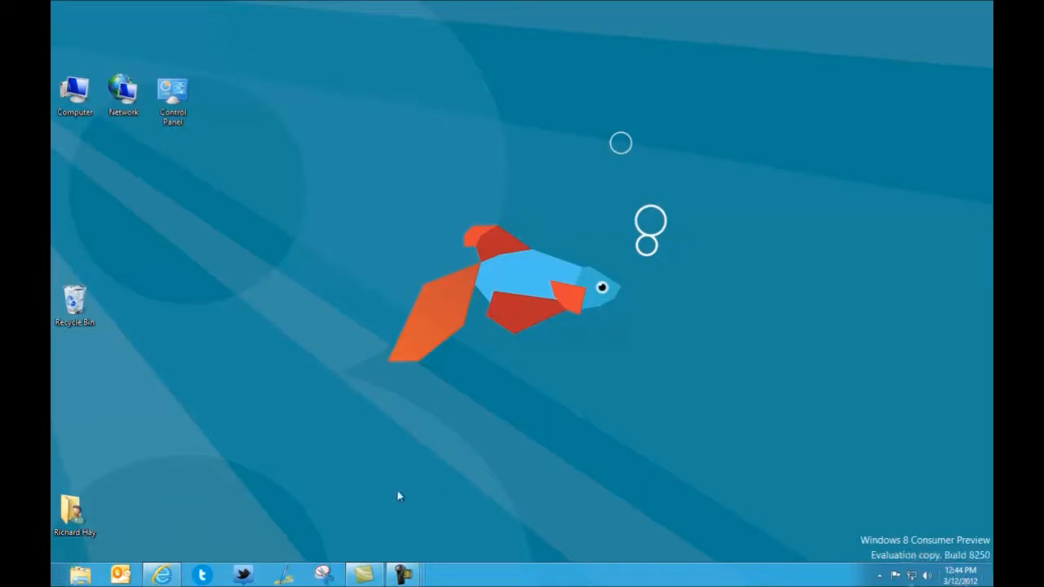
{"action": "left_click", "coordinate": [158, 574]}
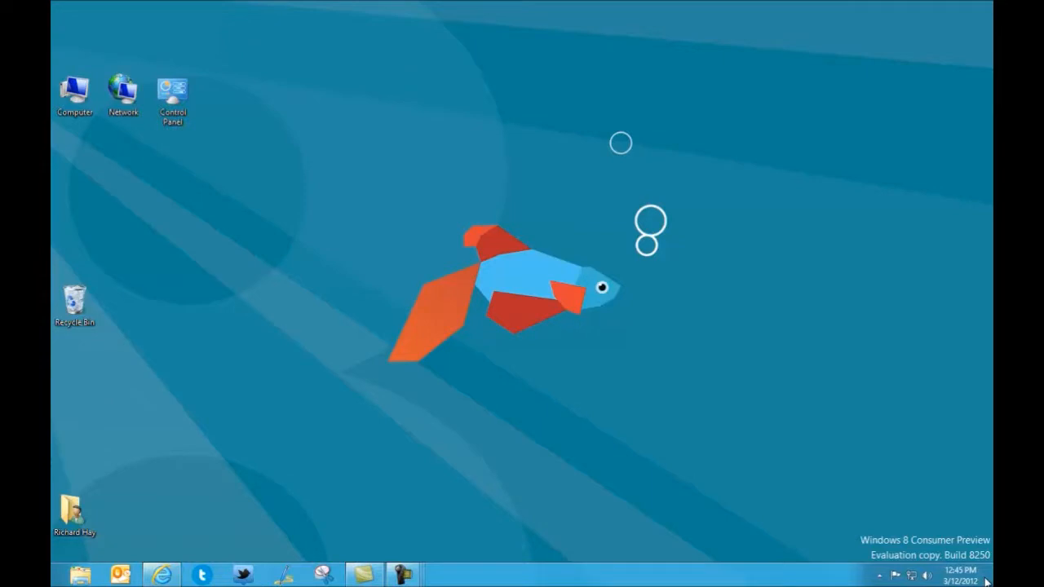
Reveal the Charms bar with the date and time panel from the bottom-right hot corner.
{"action": "left_click", "coordinate": [160, 575]}
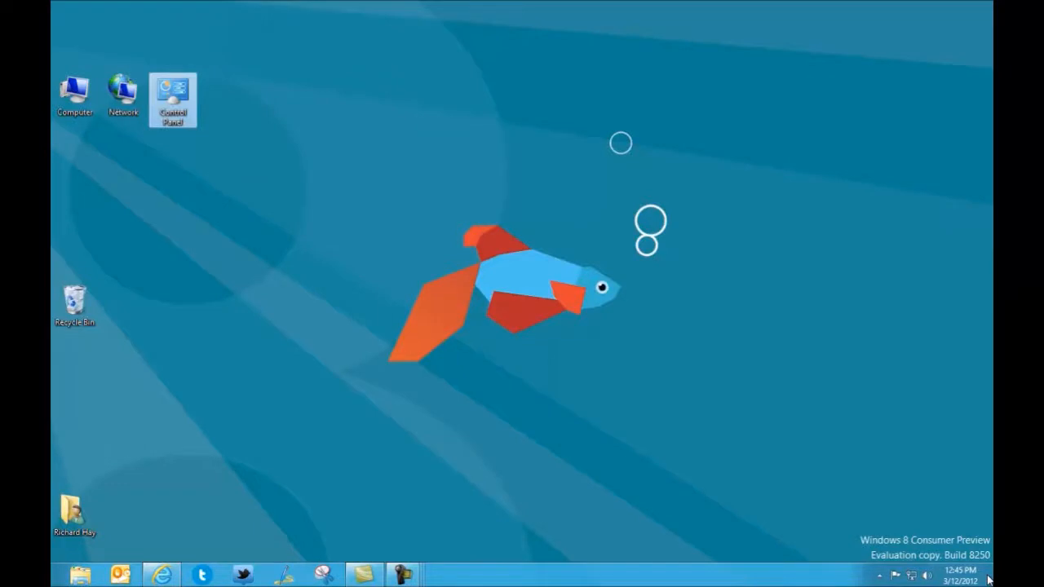
{"action": "mouse_move", "coordinate": [706, 467]}
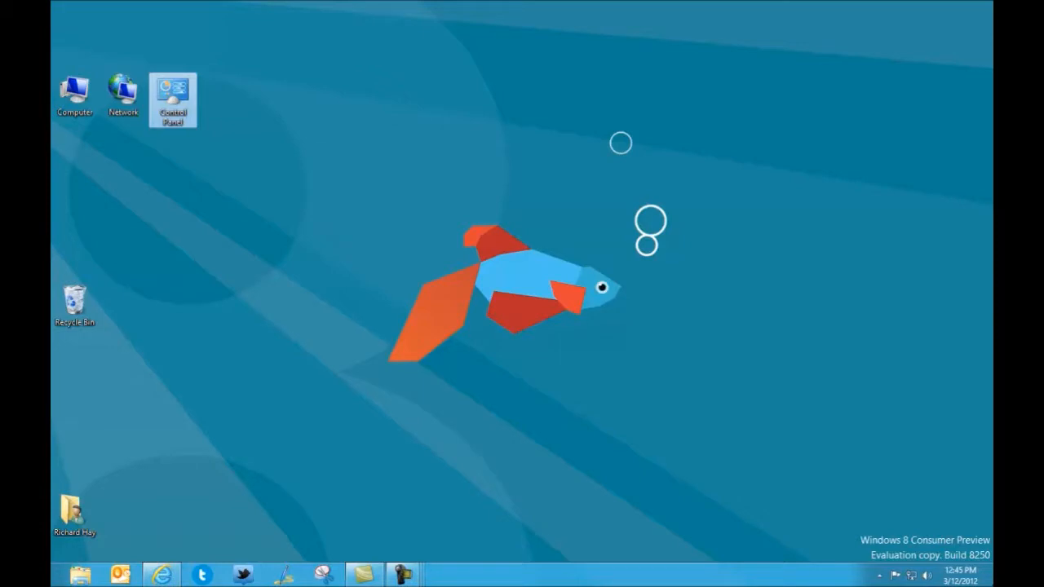
{"action": "mouse_move", "coordinate": [856, 470]}
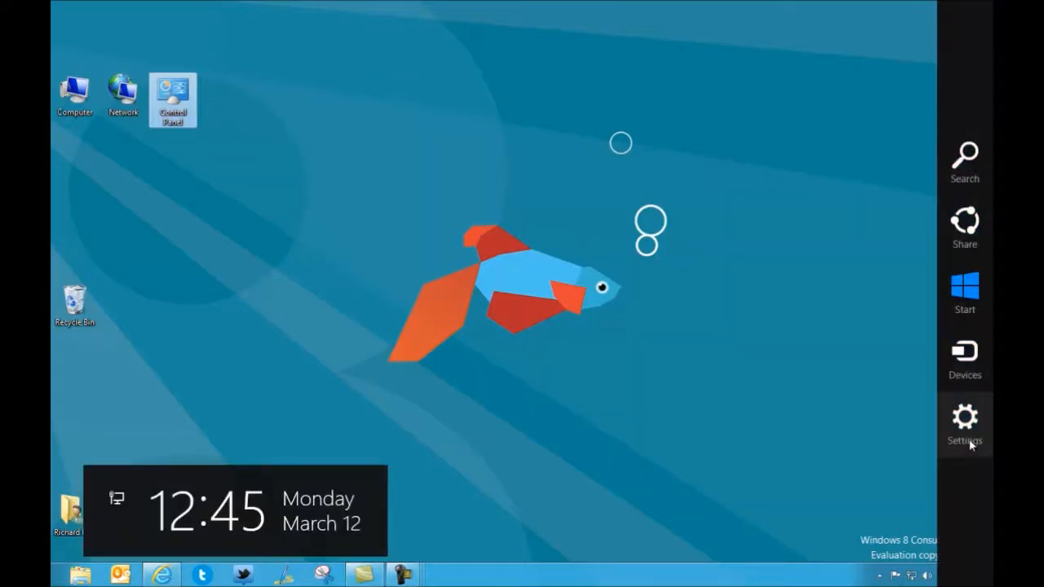
{"action": "mouse_move", "coordinate": [960, 303]}
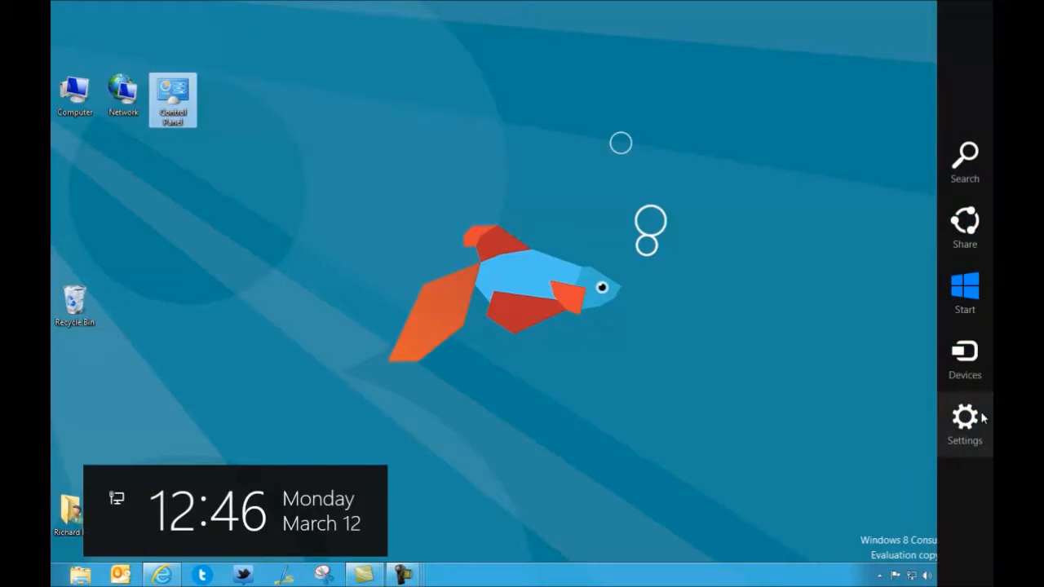
{"action": "mouse_move", "coordinate": [966, 294]}
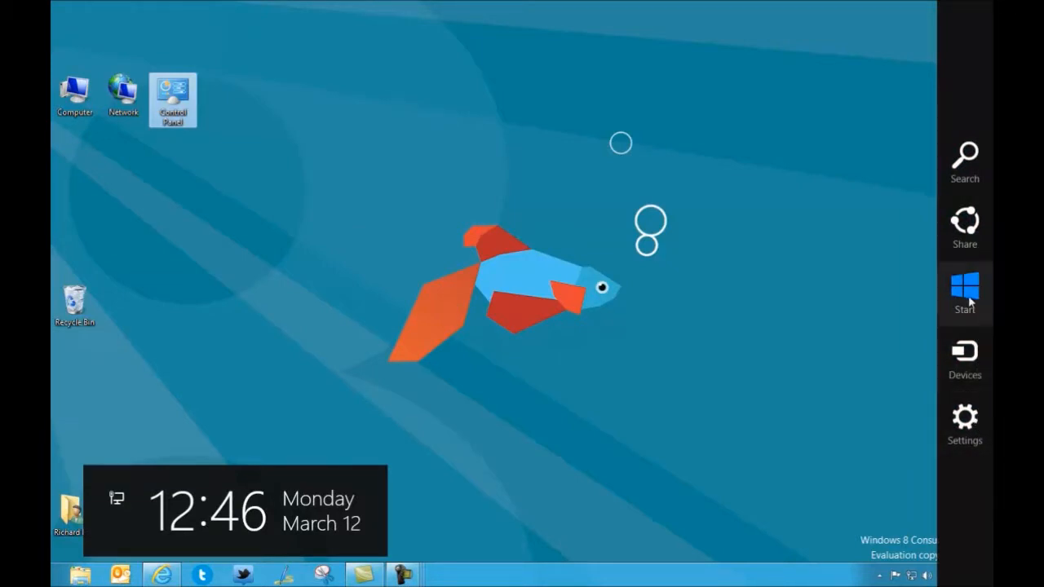
{"action": "mouse_move", "coordinate": [977, 160]}
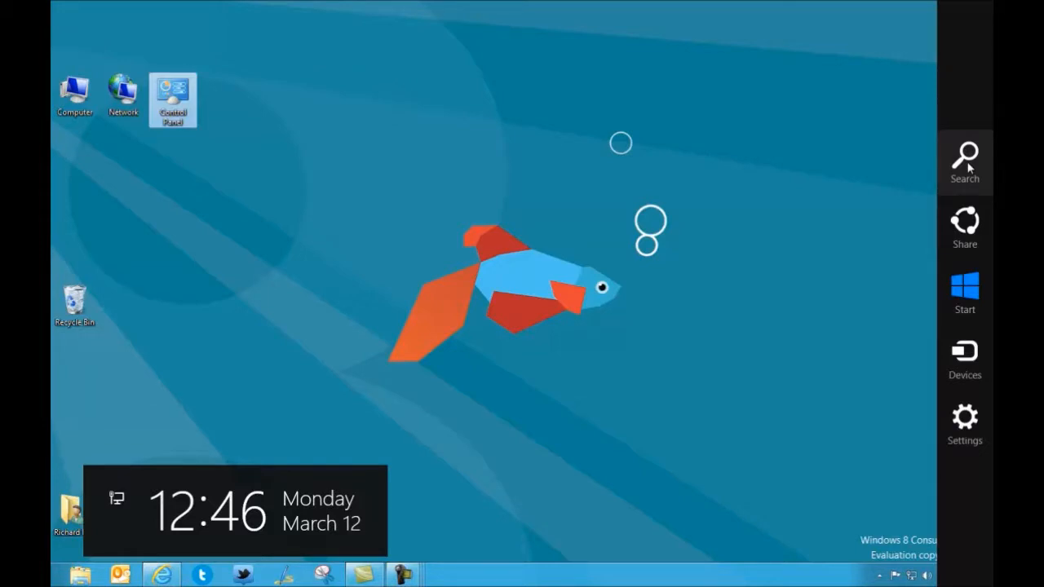
{"action": "mouse_move", "coordinate": [971, 228]}
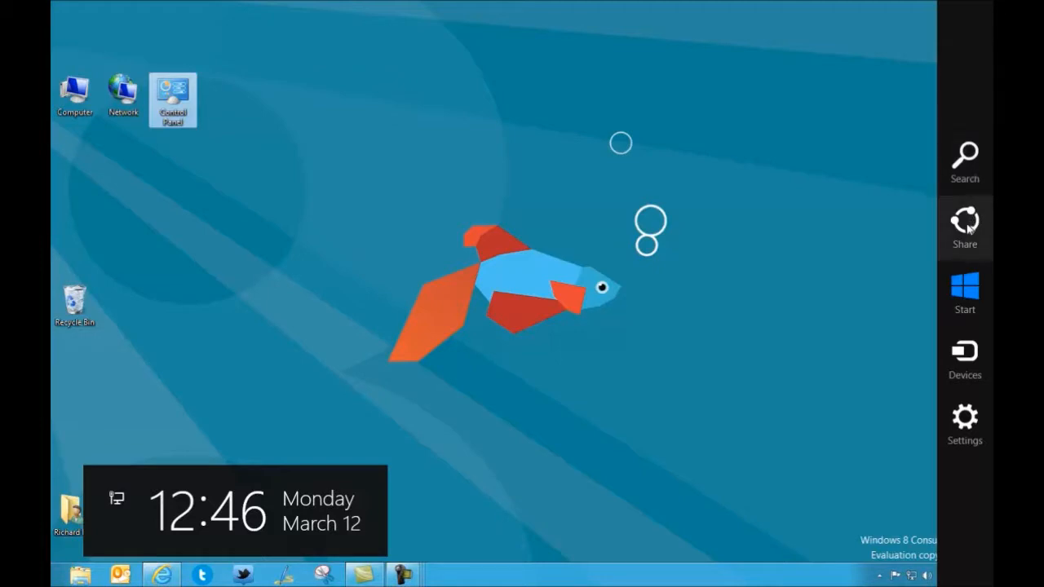
{"action": "mouse_move", "coordinate": [966, 294]}
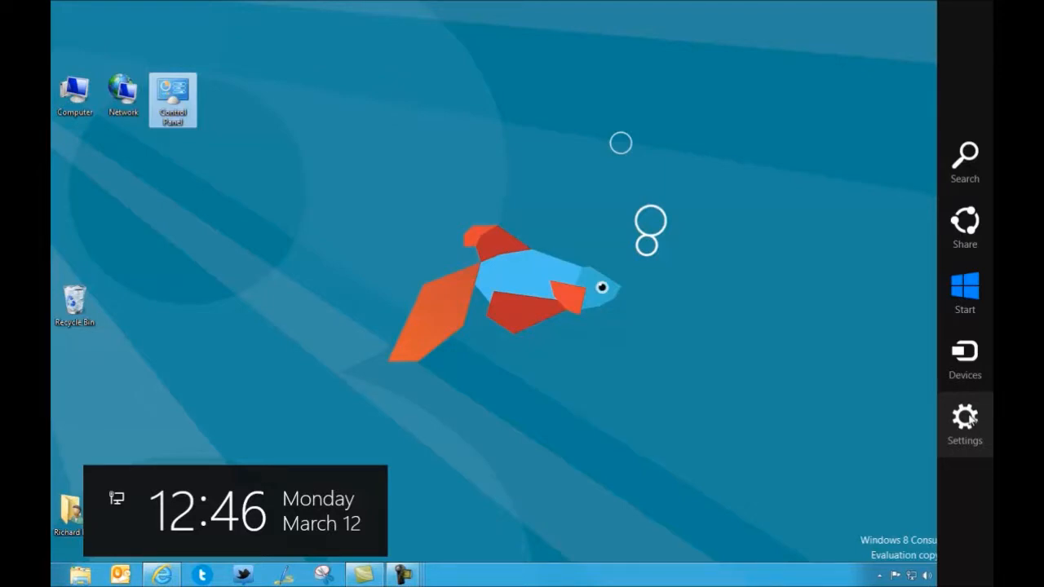
Show the Sleep, Shut down and Restart power options in the Desktop settings pane.
{"action": "left_click", "coordinate": [966, 416]}
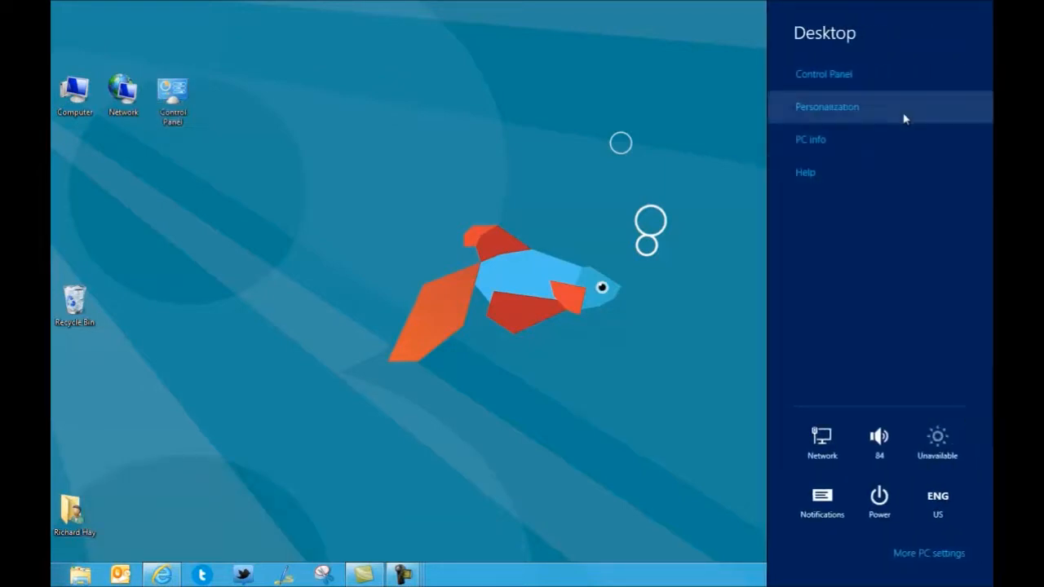
{"action": "mouse_move", "coordinate": [845, 326]}
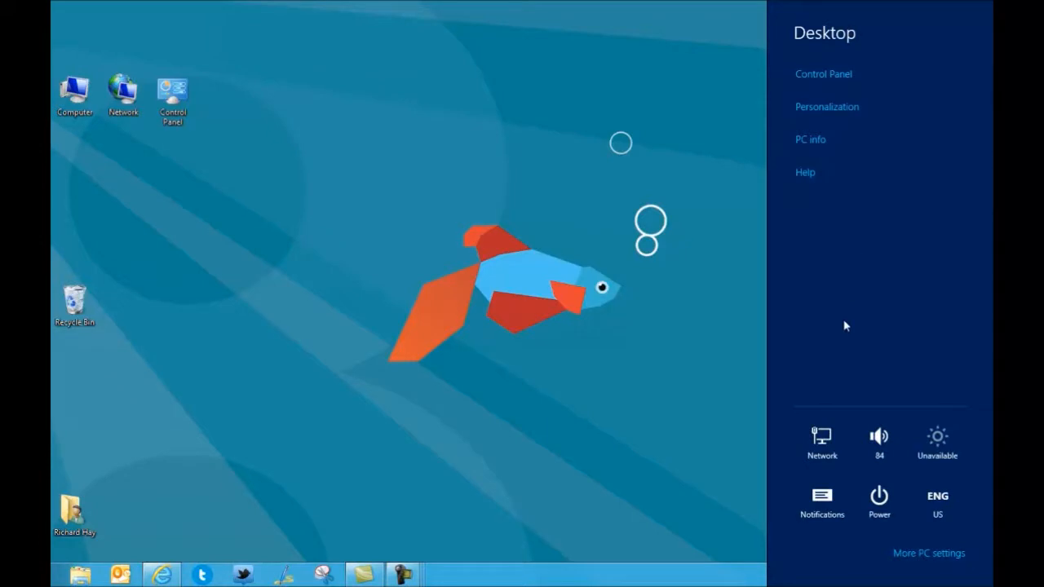
{"action": "mouse_move", "coordinate": [814, 202]}
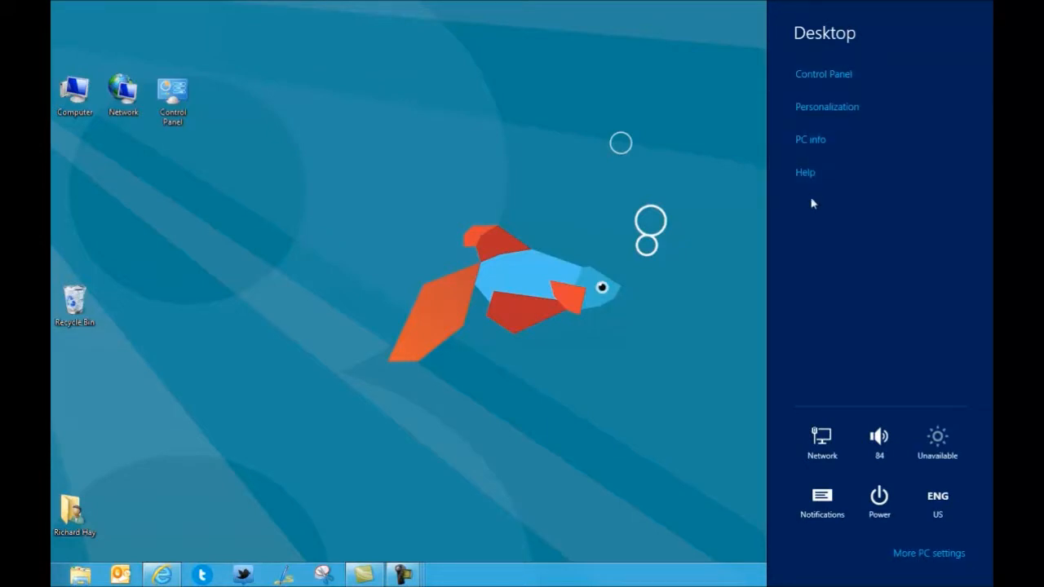
{"action": "mouse_move", "coordinate": [877, 501]}
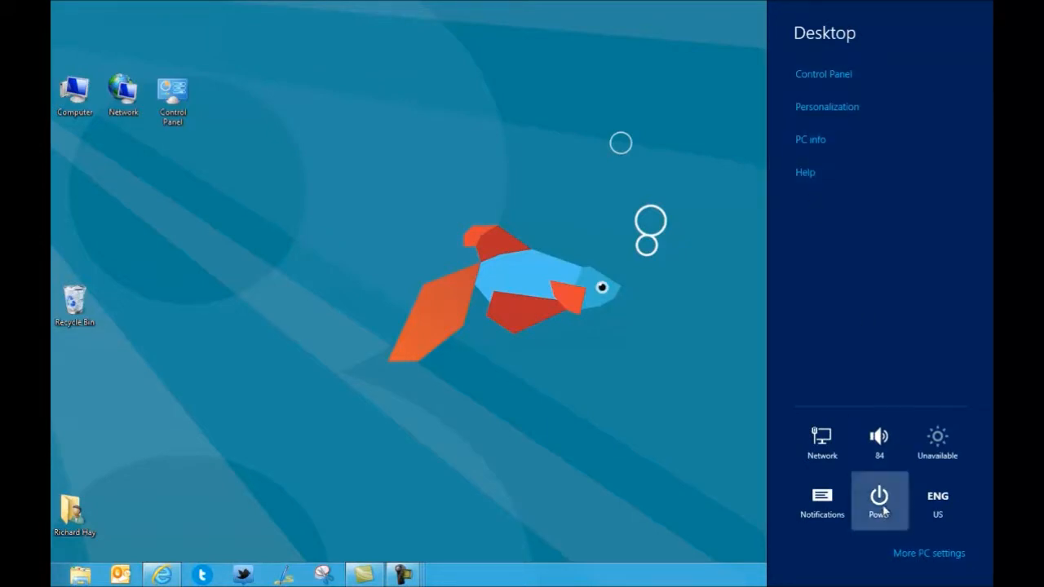
{"action": "left_click", "coordinate": [878, 496]}
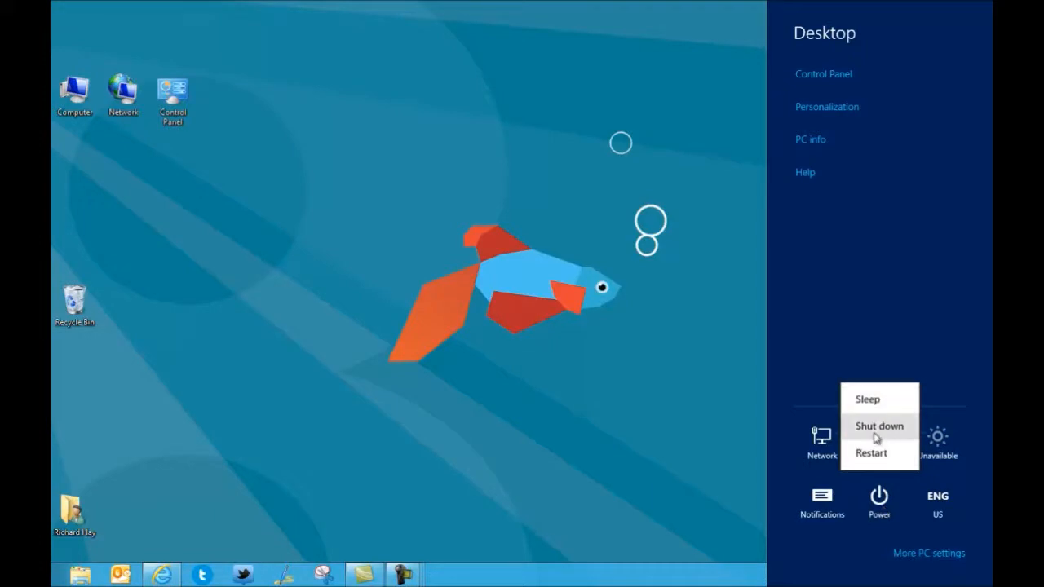
{"action": "mouse_move", "coordinate": [914, 561]}
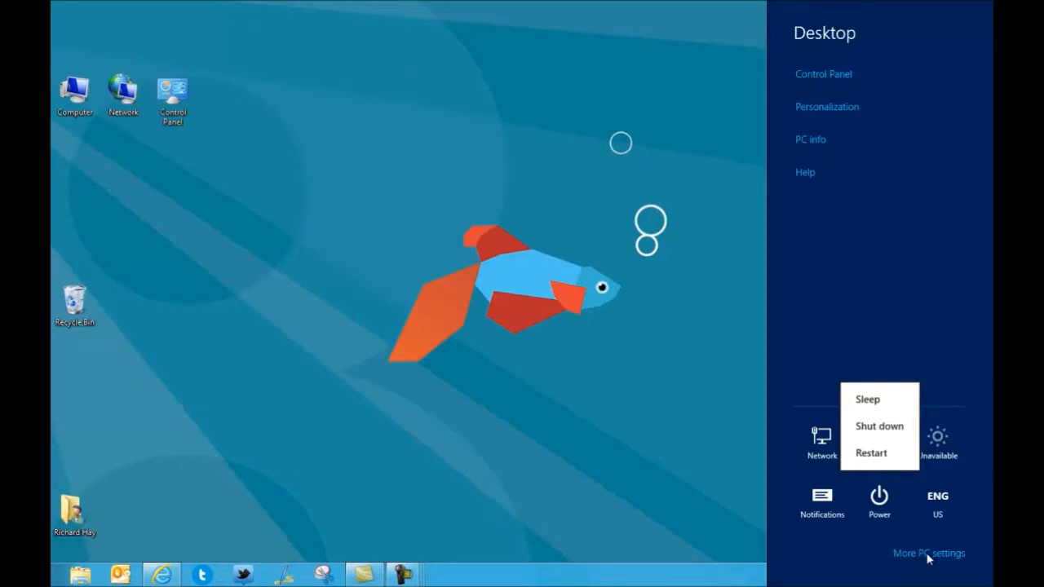
{"action": "mouse_move", "coordinate": [851, 245]}
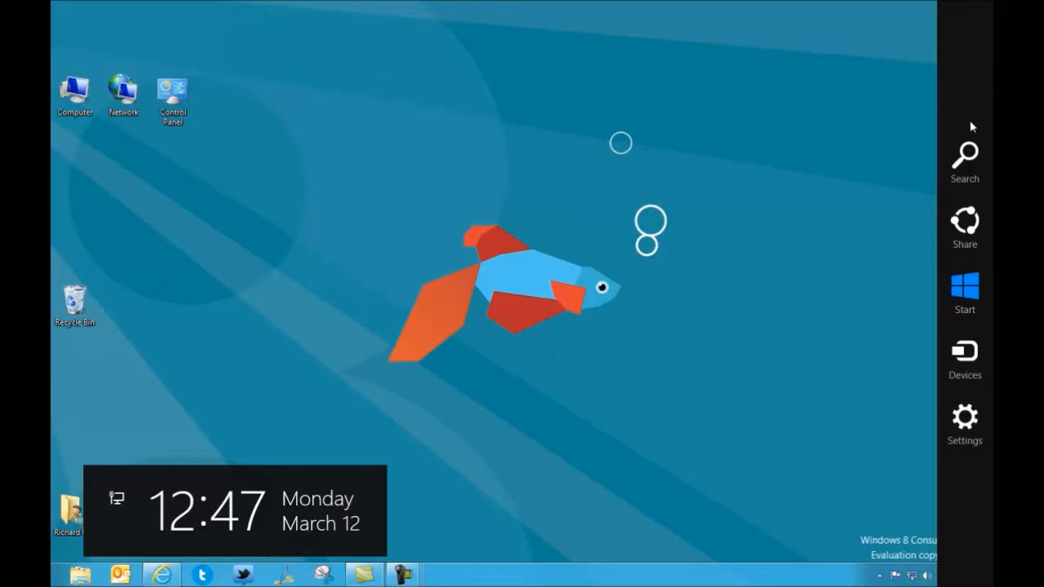
{"action": "mouse_move", "coordinate": [966, 426]}
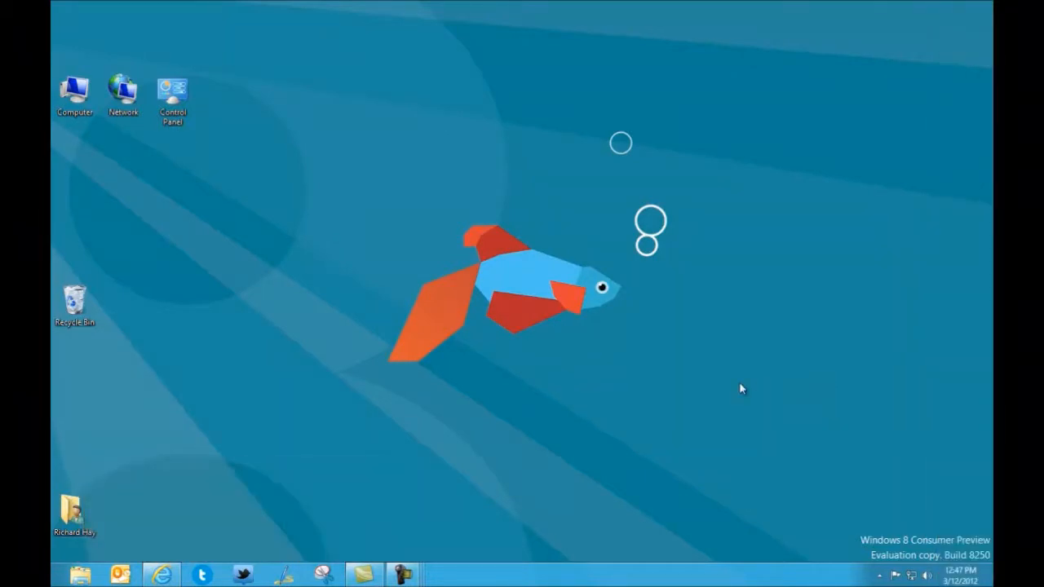
{"action": "mouse_move", "coordinate": [729, 392]}
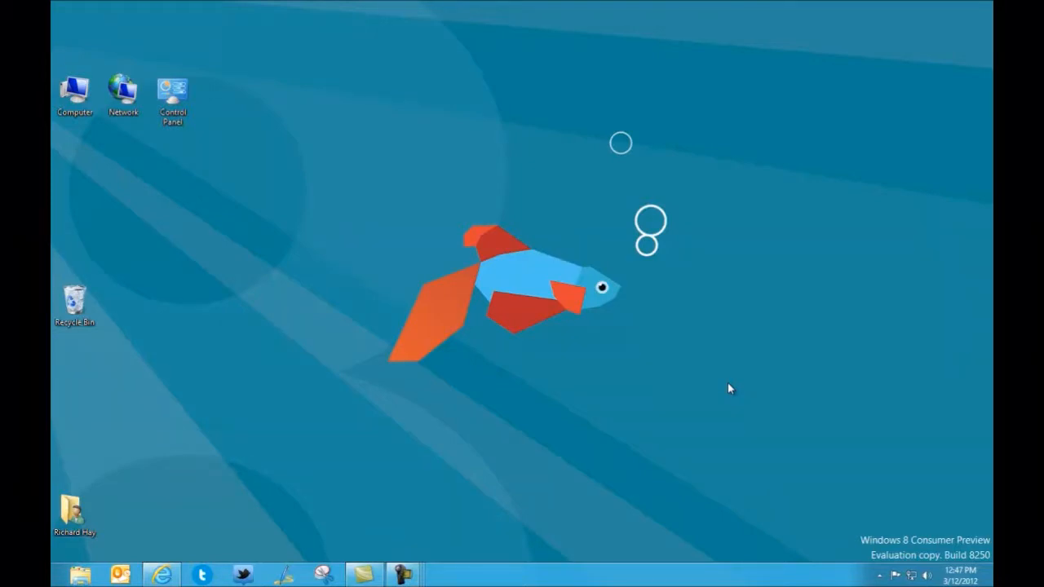
{"action": "mouse_move", "coordinate": [189, 542]}
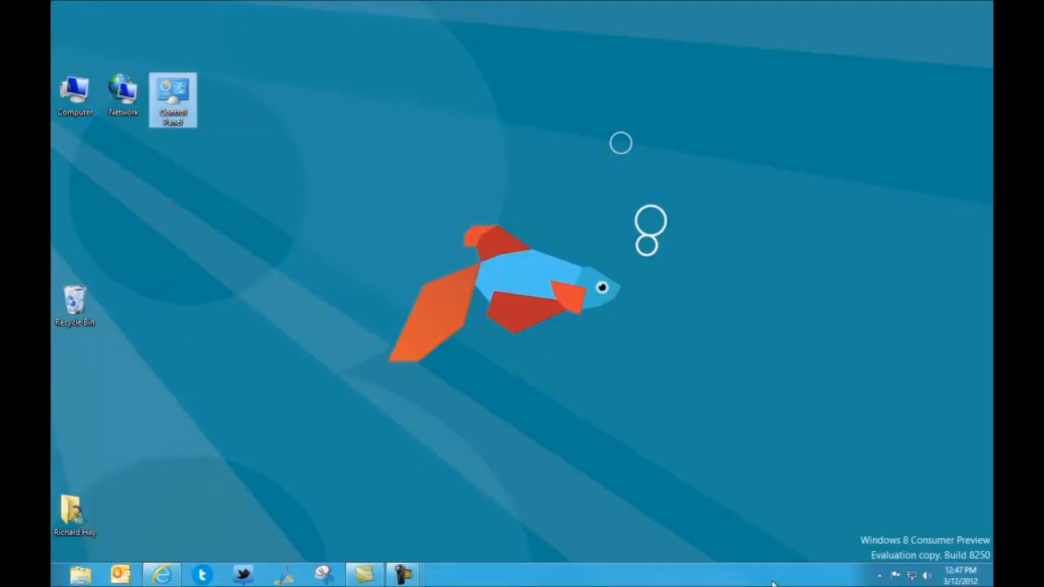
{"action": "mouse_move", "coordinate": [775, 579]}
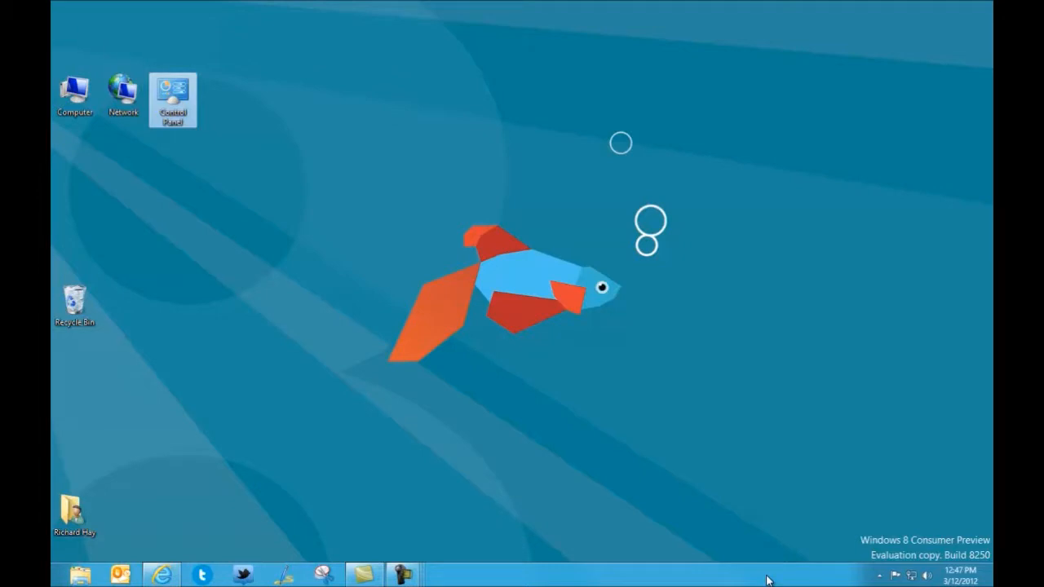
Add the Desktop toolbar to the taskbar from the Toolbars menu.
{"action": "right_click", "coordinate": [773, 584]}
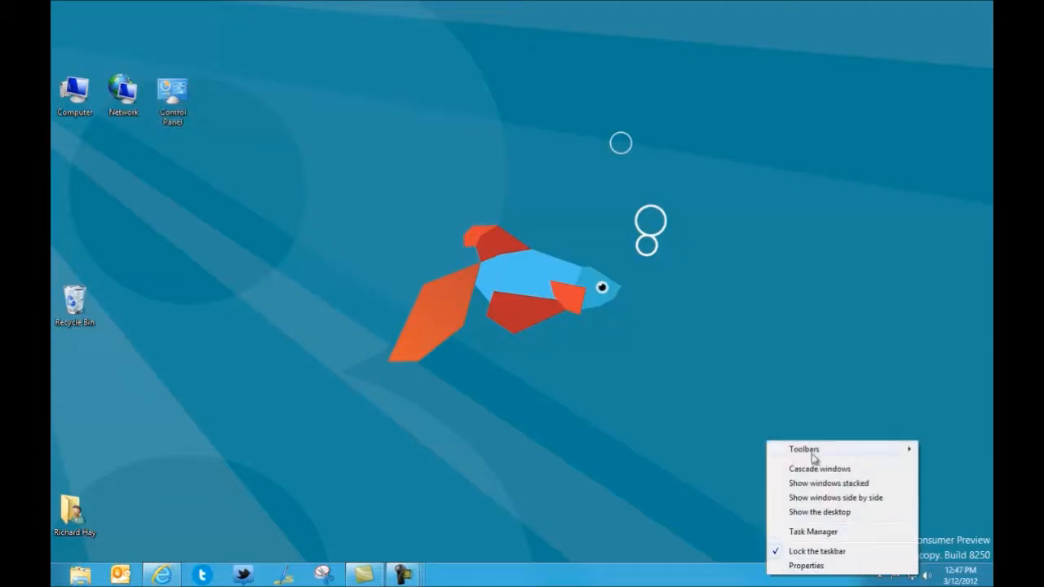
{"action": "left_click", "coordinate": [806, 449]}
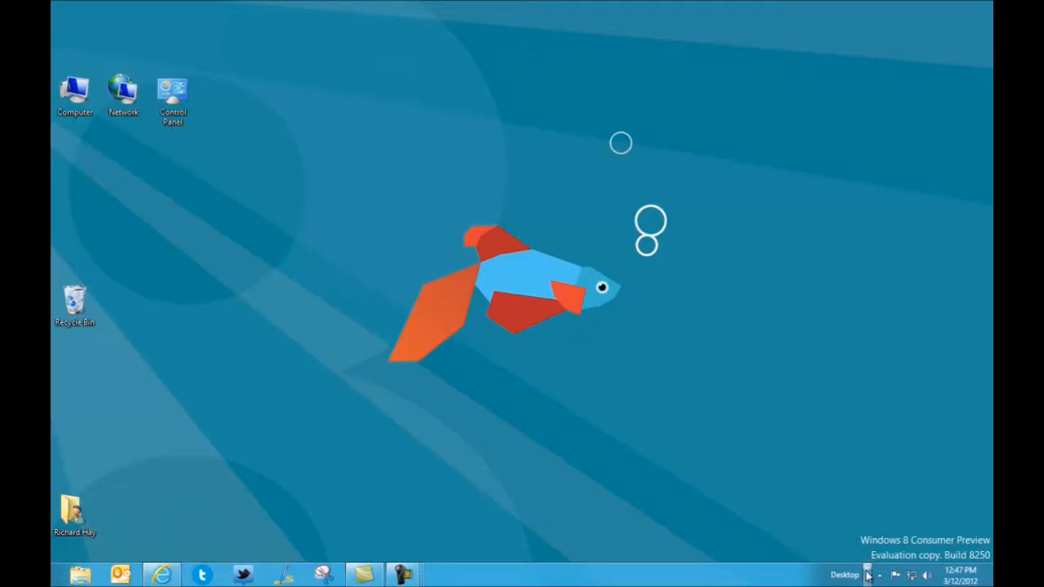
{"action": "left_click", "coordinate": [860, 574]}
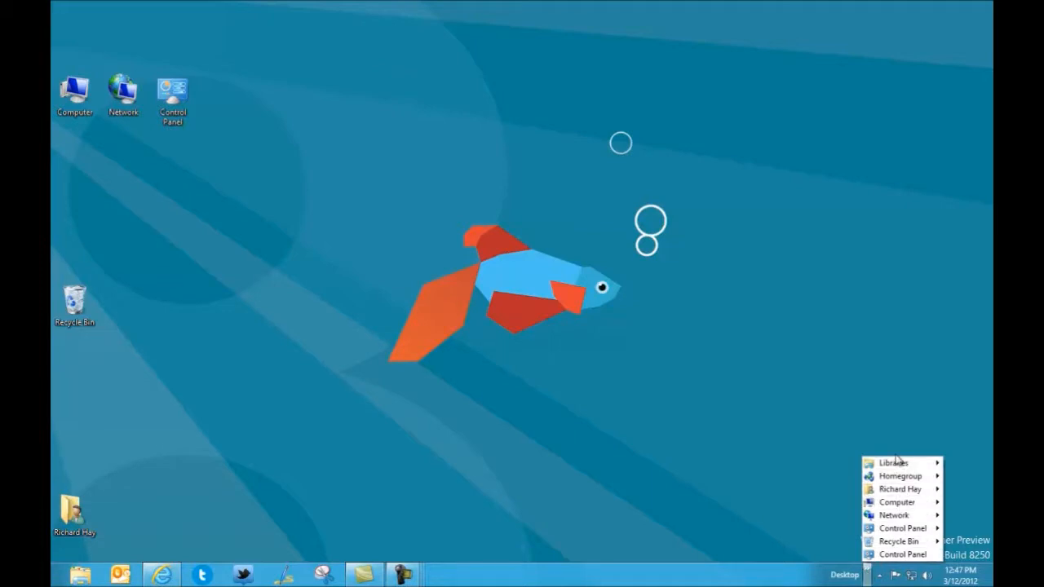
{"action": "mouse_move", "coordinate": [899, 460]}
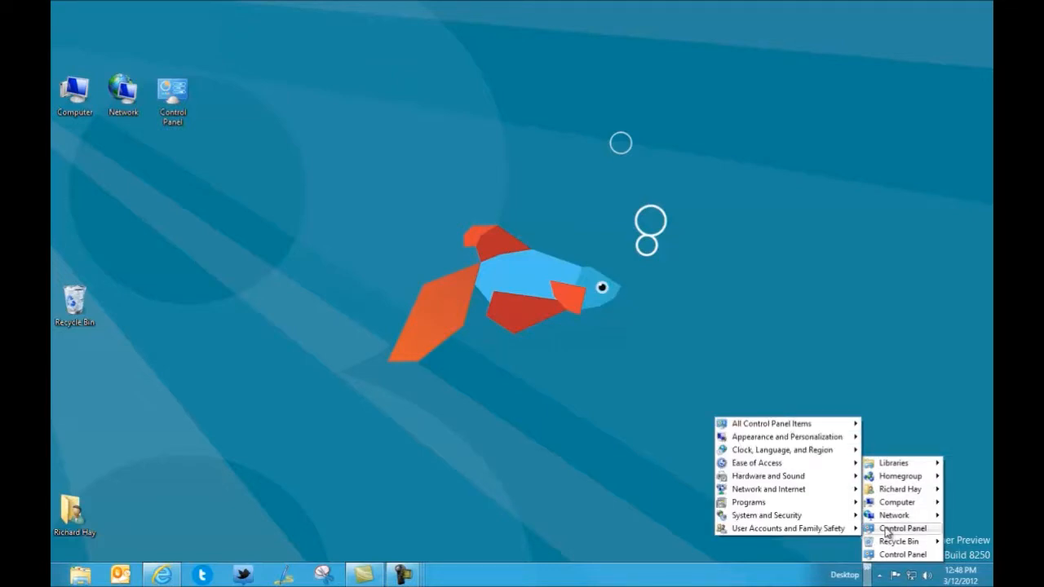
{"action": "mouse_move", "coordinate": [786, 476]}
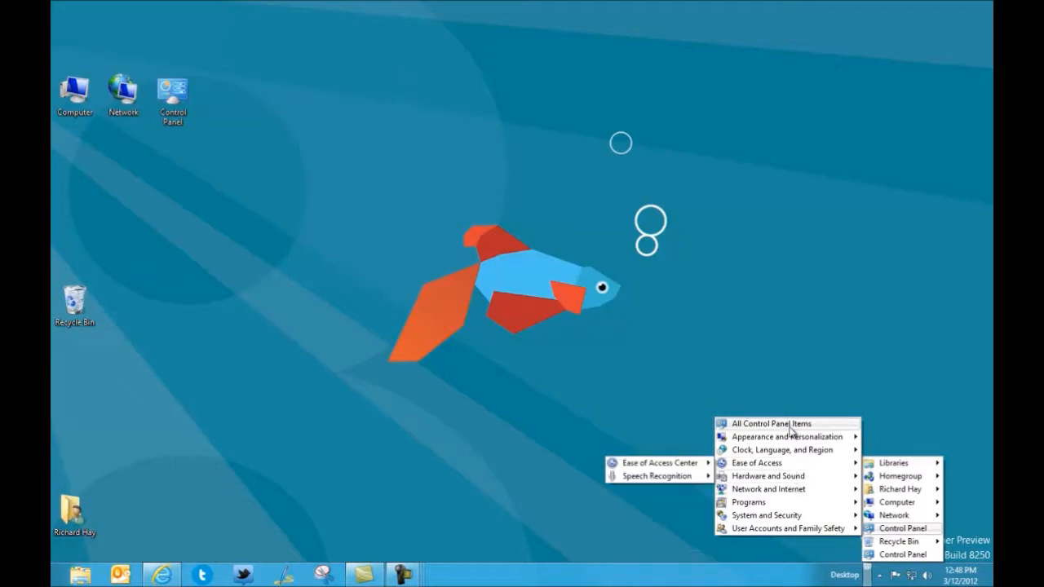
{"action": "left_click", "coordinate": [778, 424]}
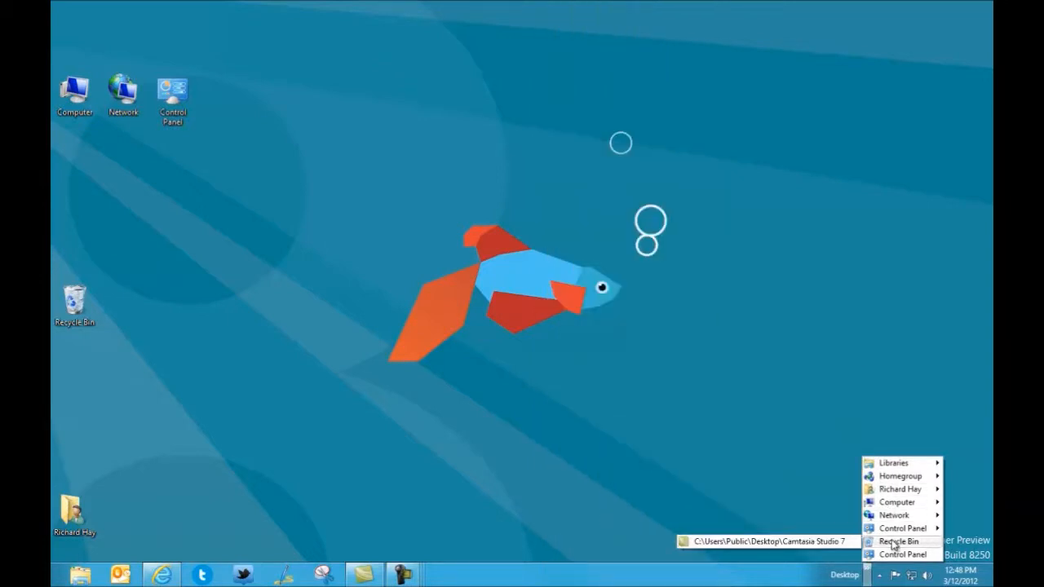
{"action": "mouse_move", "coordinate": [903, 554]}
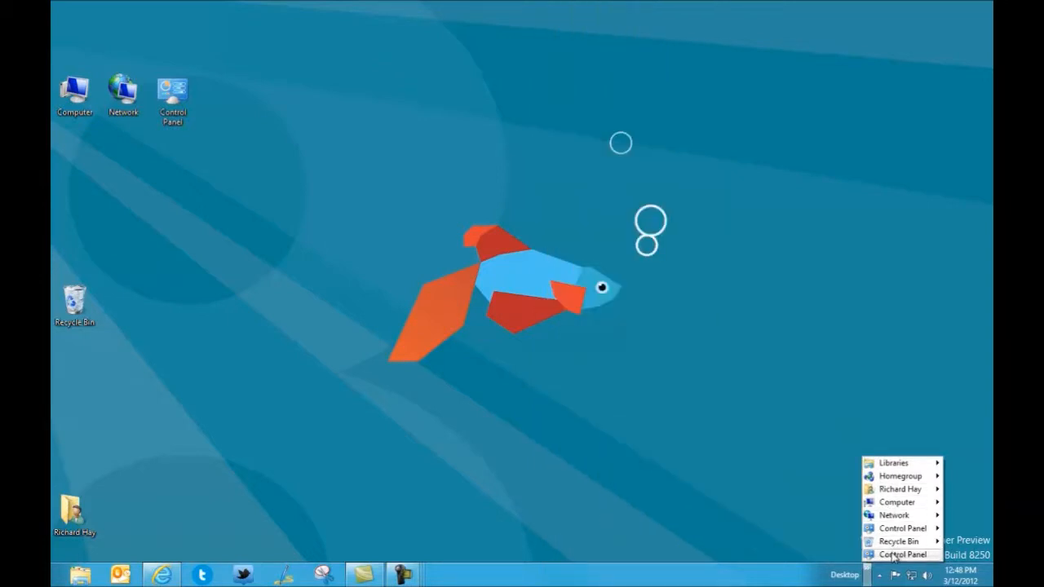
{"action": "mouse_move", "coordinate": [898, 555]}
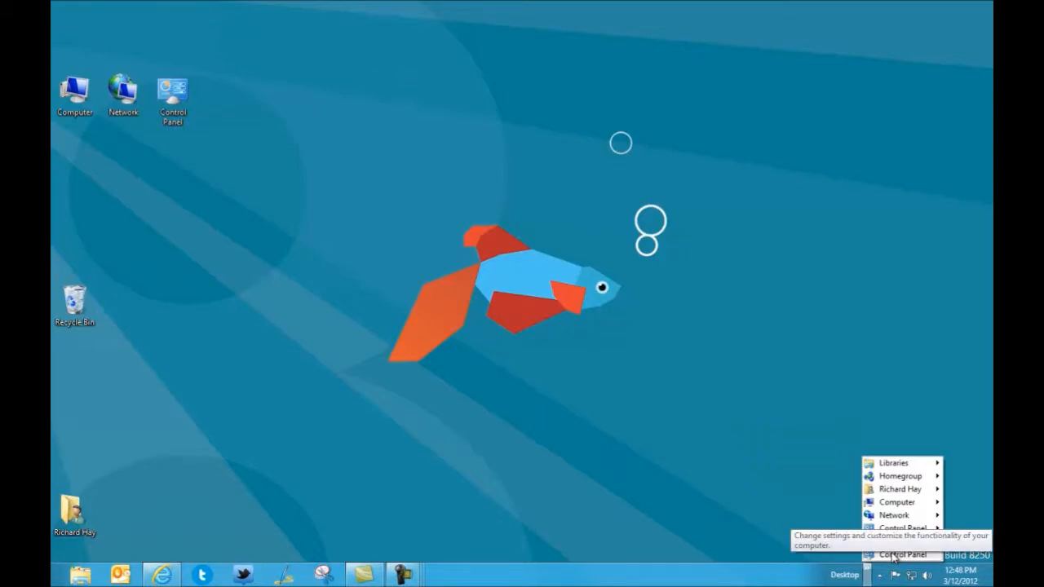
{"action": "left_click", "coordinate": [173, 98]}
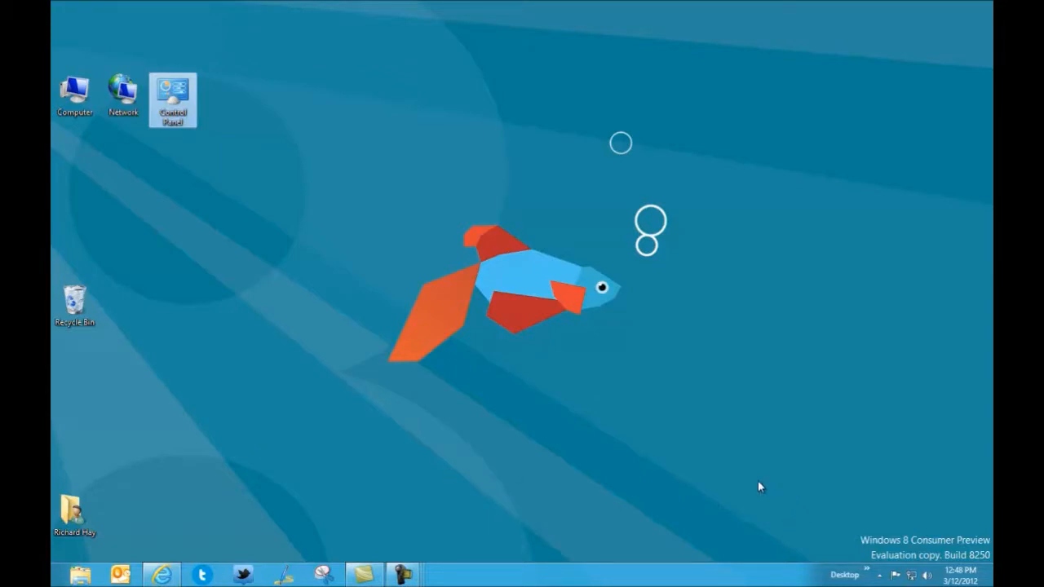
{"action": "mouse_move", "coordinate": [358, 271]}
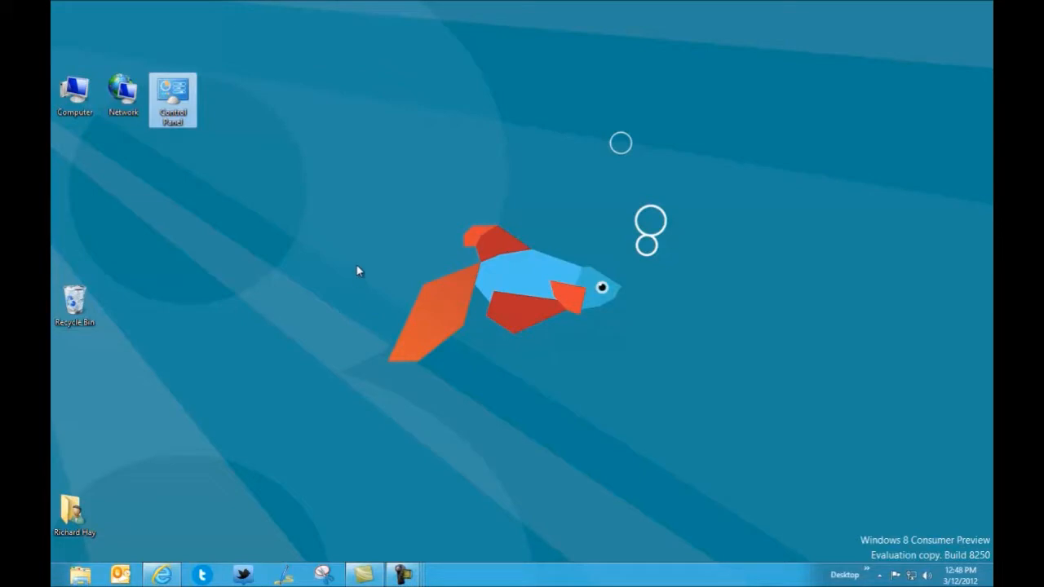
{"action": "mouse_move", "coordinate": [377, 238]}
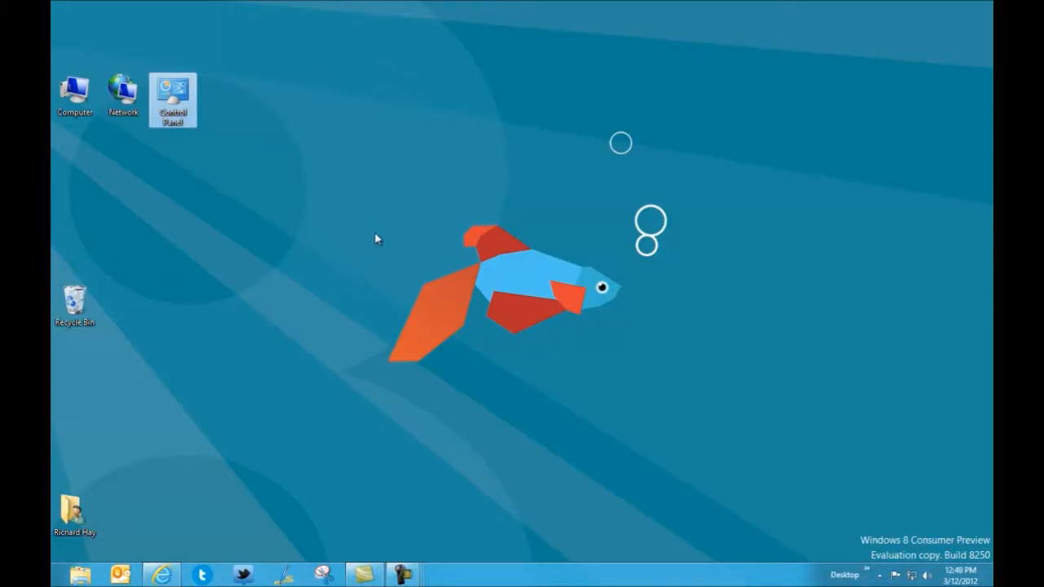
{"action": "mouse_move", "coordinate": [203, 235]}
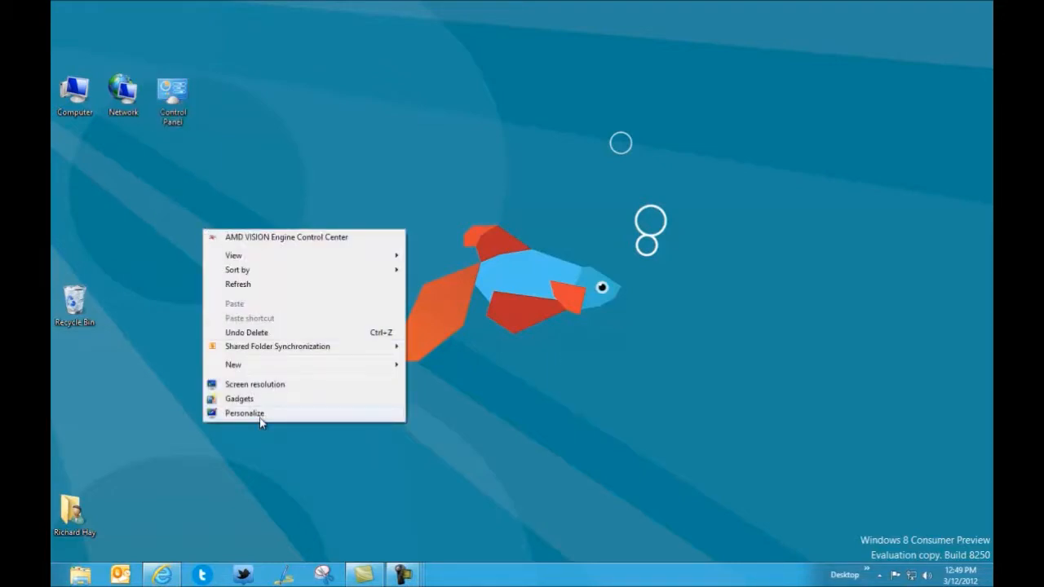
{"action": "mouse_move", "coordinate": [137, 356]}
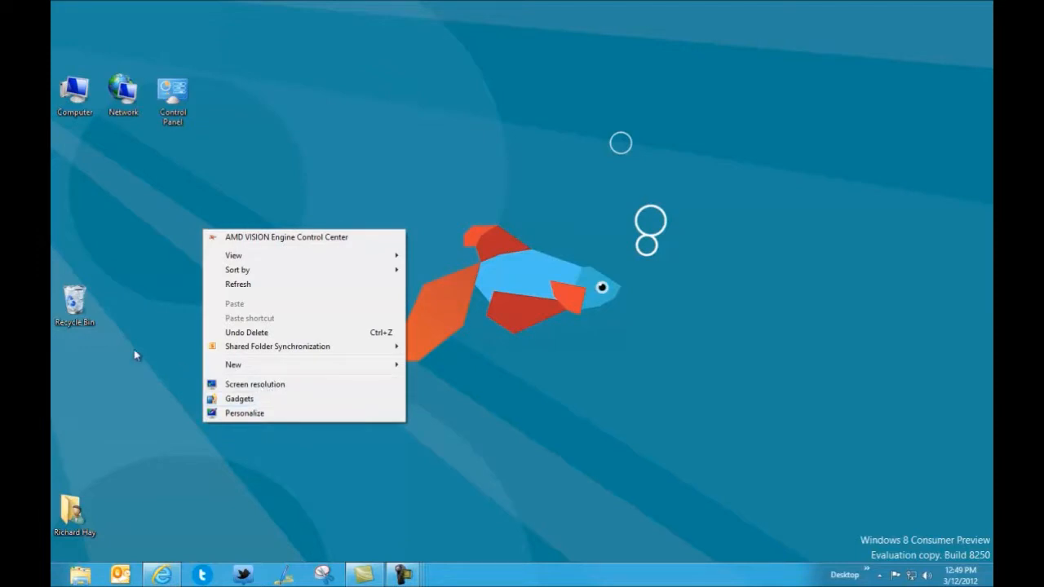
{"action": "right_click", "coordinate": [75, 302]}
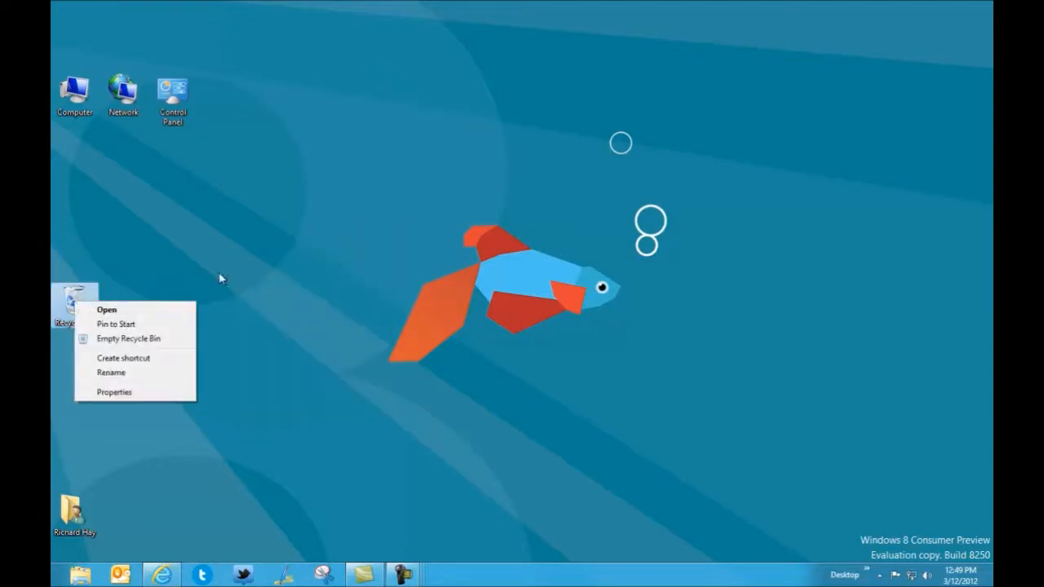
{"action": "mouse_move", "coordinate": [229, 278]}
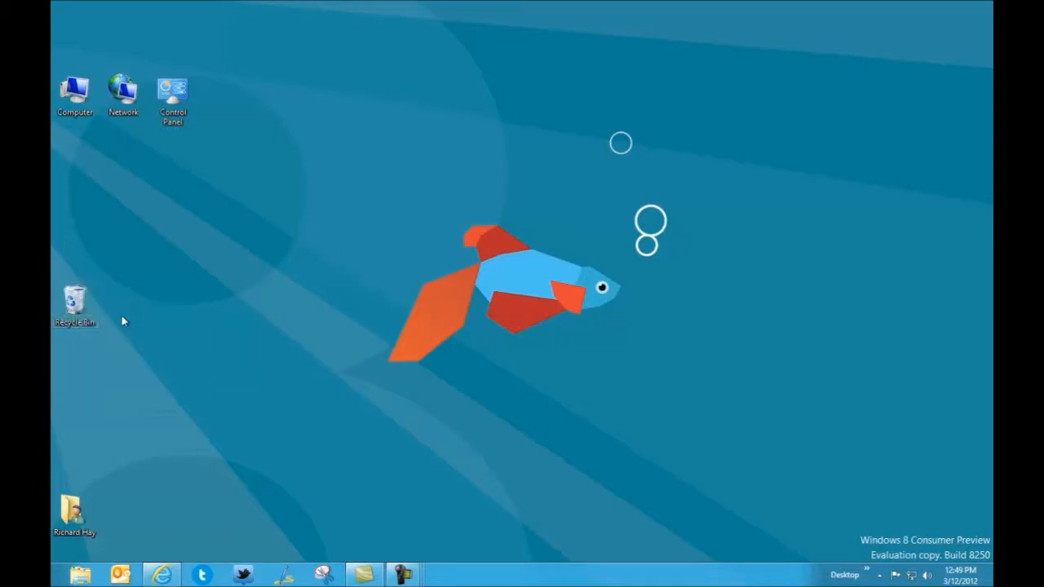
{"action": "double_click", "coordinate": [75, 302]}
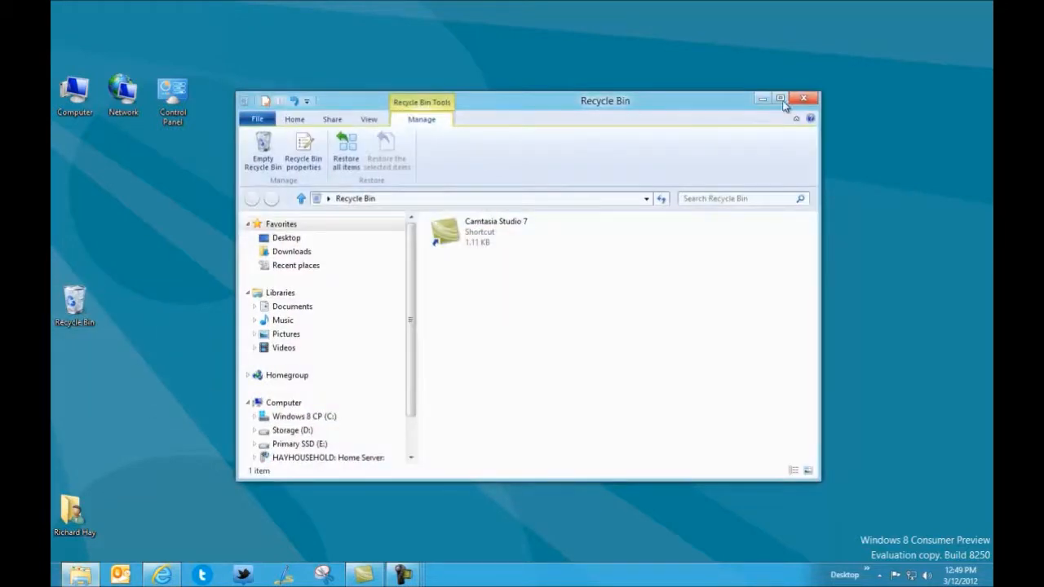
{"action": "left_click", "coordinate": [804, 98]}
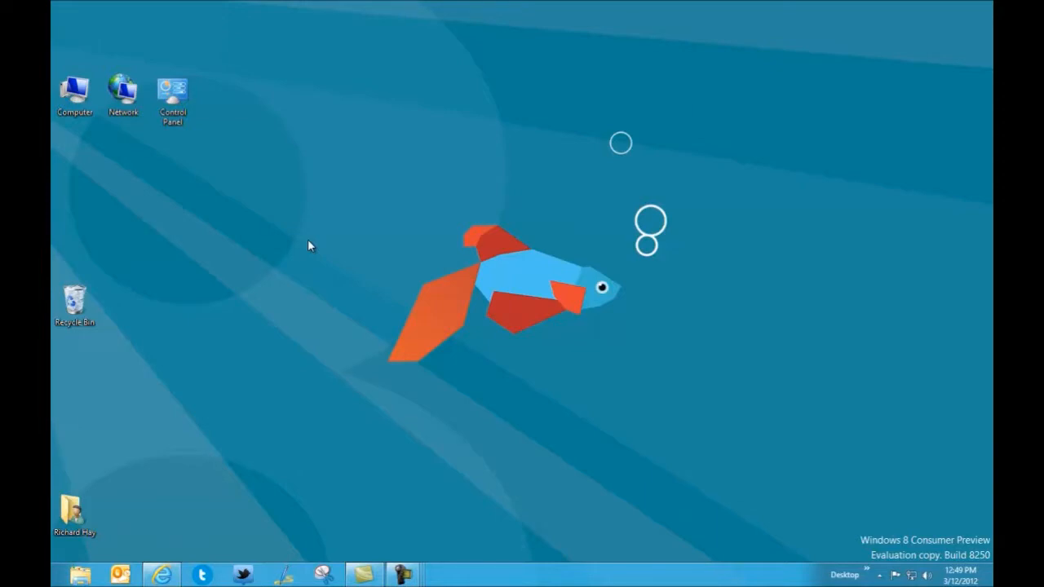
{"action": "mouse_move", "coordinate": [374, 231]}
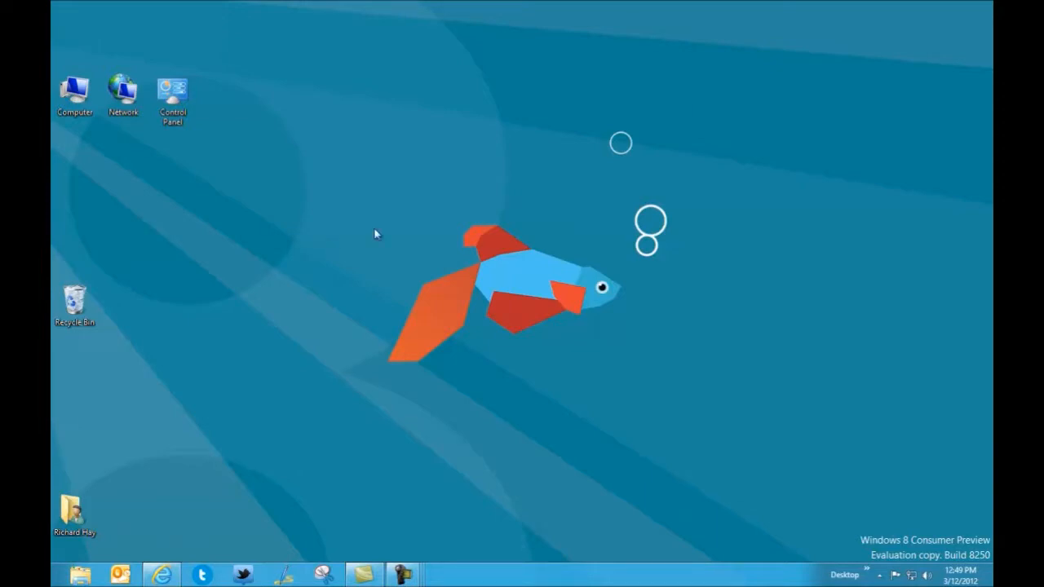
{"action": "mouse_move", "coordinate": [389, 260]}
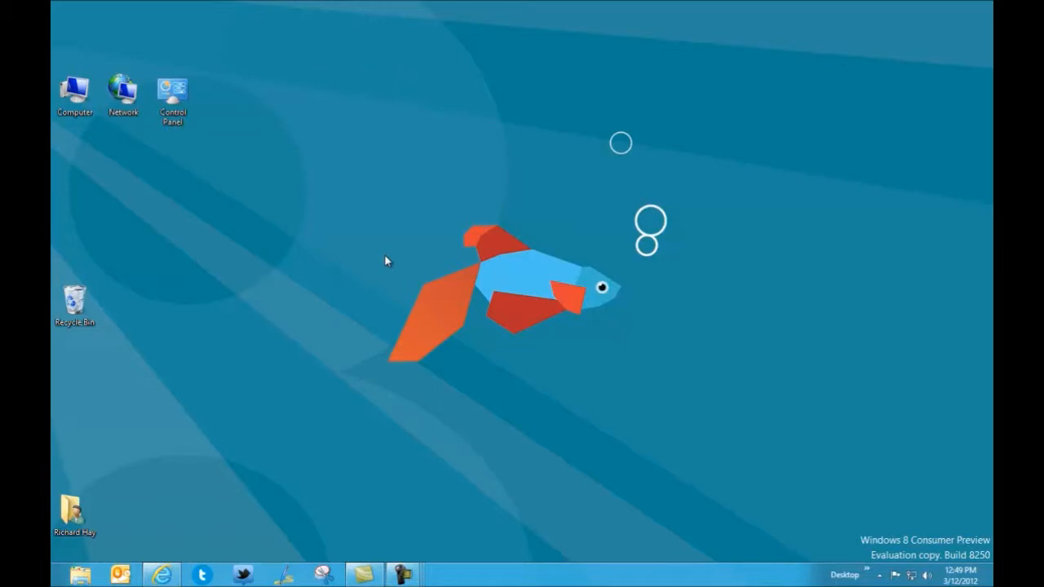
{"action": "mouse_move", "coordinate": [393, 251]}
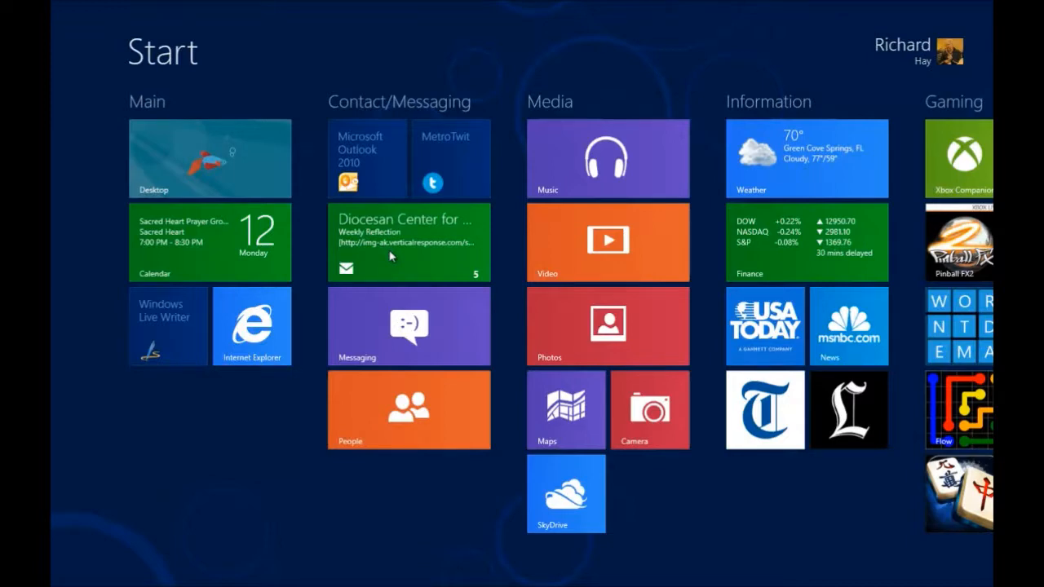
Launch the Bing Weather app from the Start screen.
{"action": "left_click", "coordinate": [209, 158]}
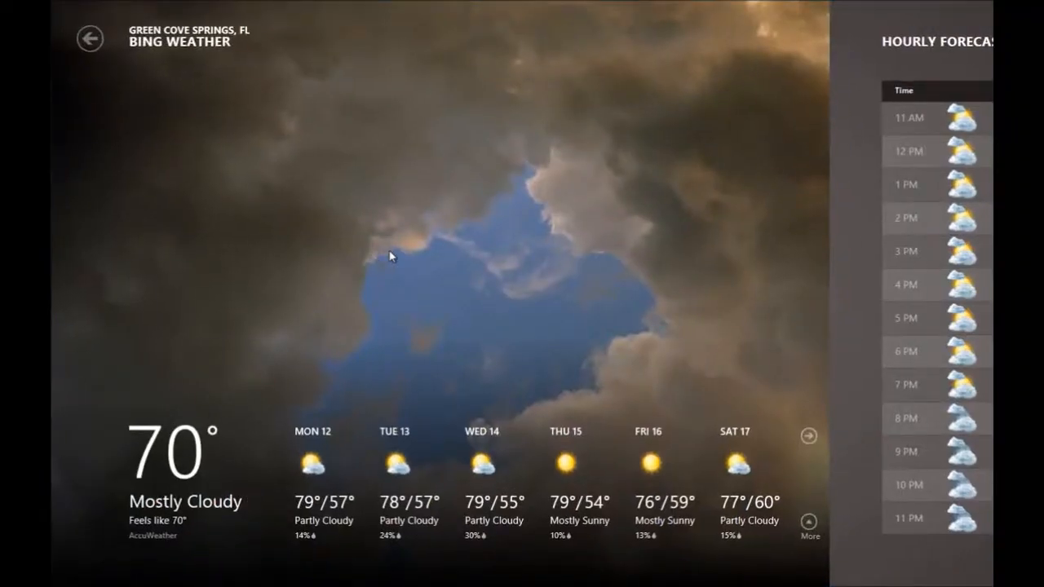
{"action": "mouse_move", "coordinate": [372, 245]}
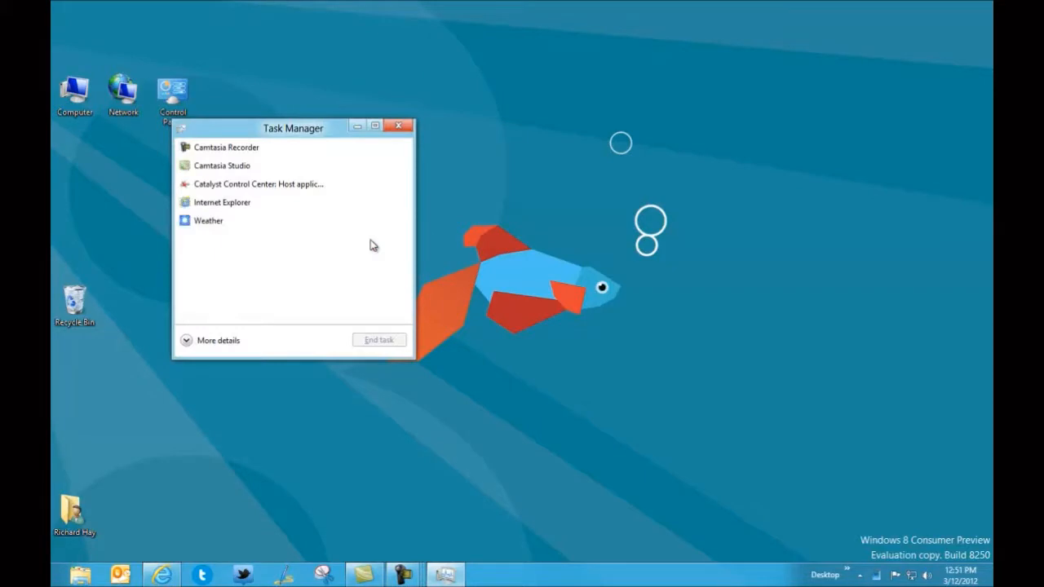
{"action": "mouse_move", "coordinate": [470, 153]}
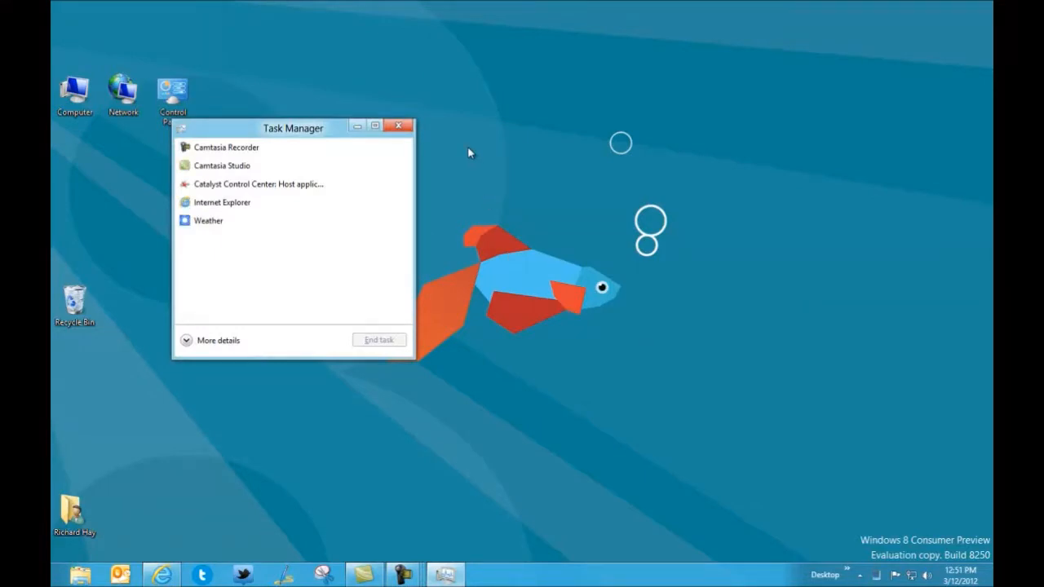
{"action": "mouse_move", "coordinate": [398, 127]}
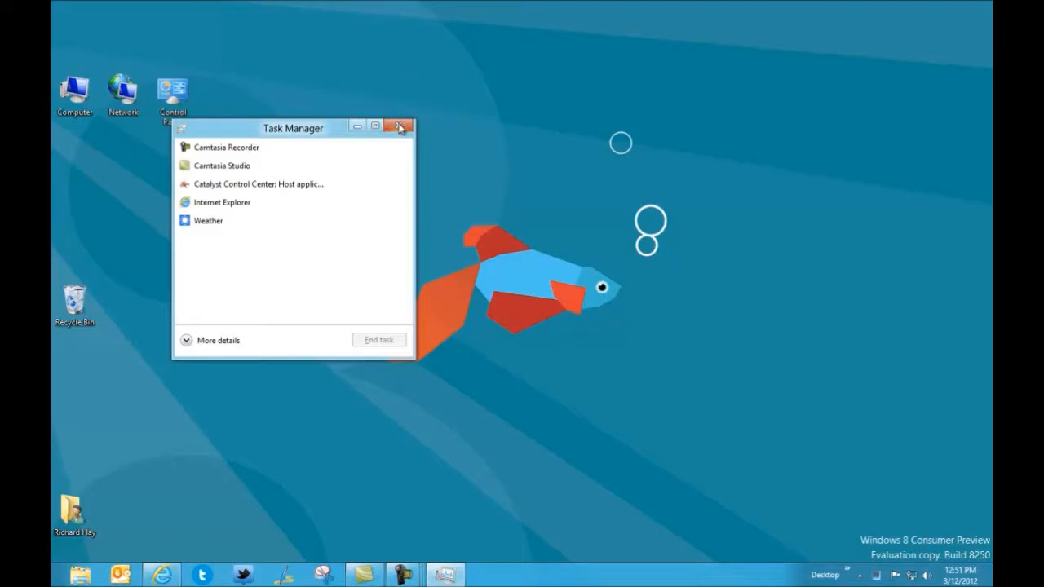
Close the Task Manager window, leaving the bare desktop.
{"action": "left_click", "coordinate": [399, 127]}
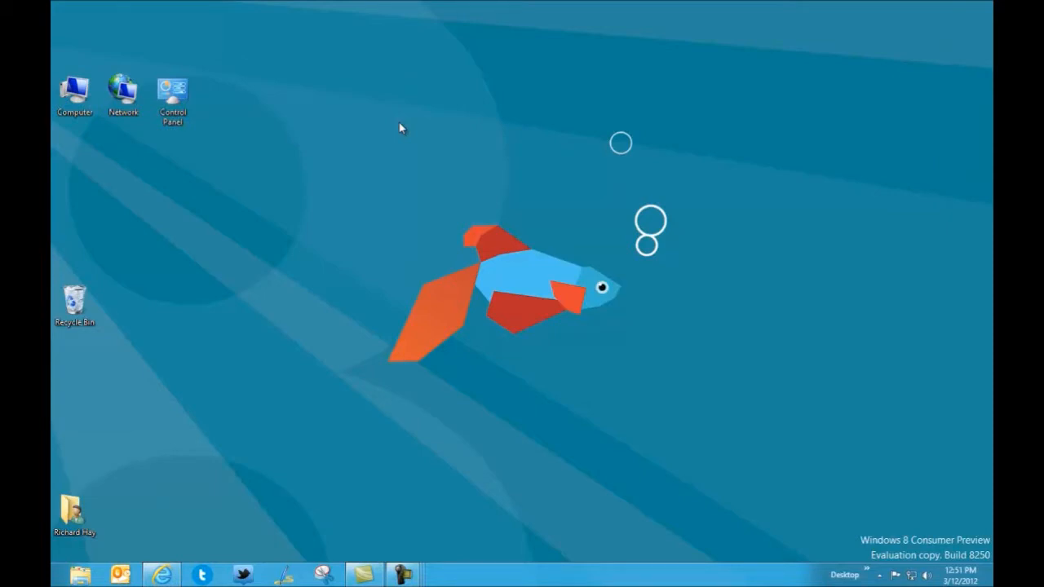
{"action": "double_click", "coordinate": [72, 84]}
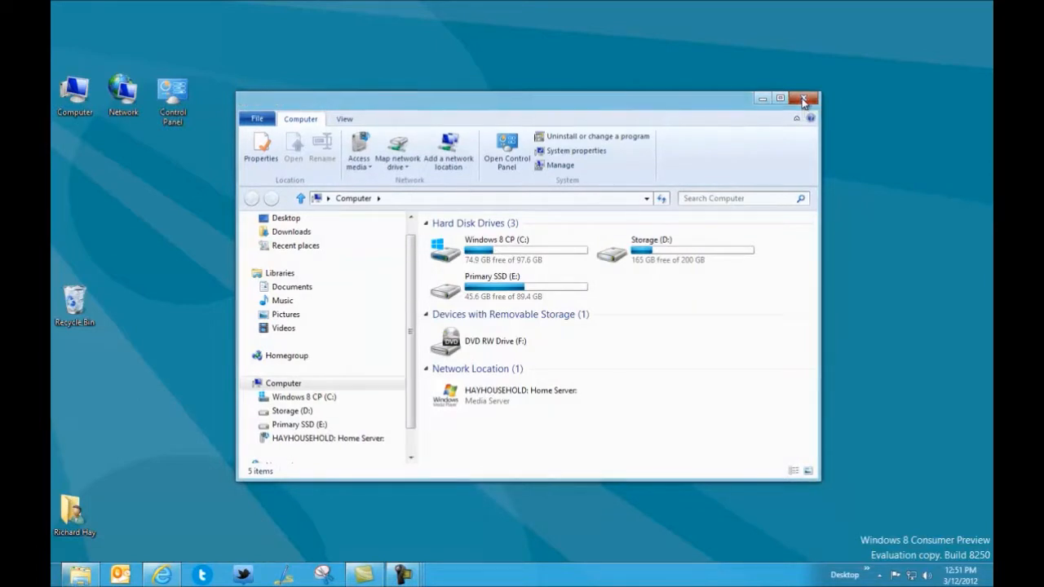
{"action": "left_click", "coordinate": [802, 98]}
{"action": "type", "text": "task manager"}
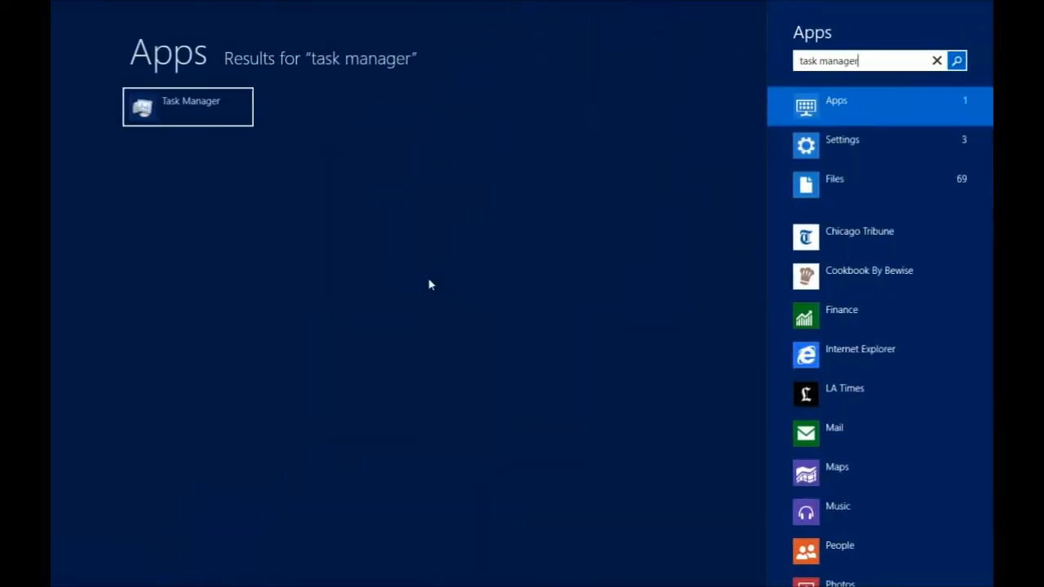
{"action": "mouse_move", "coordinate": [517, 167]}
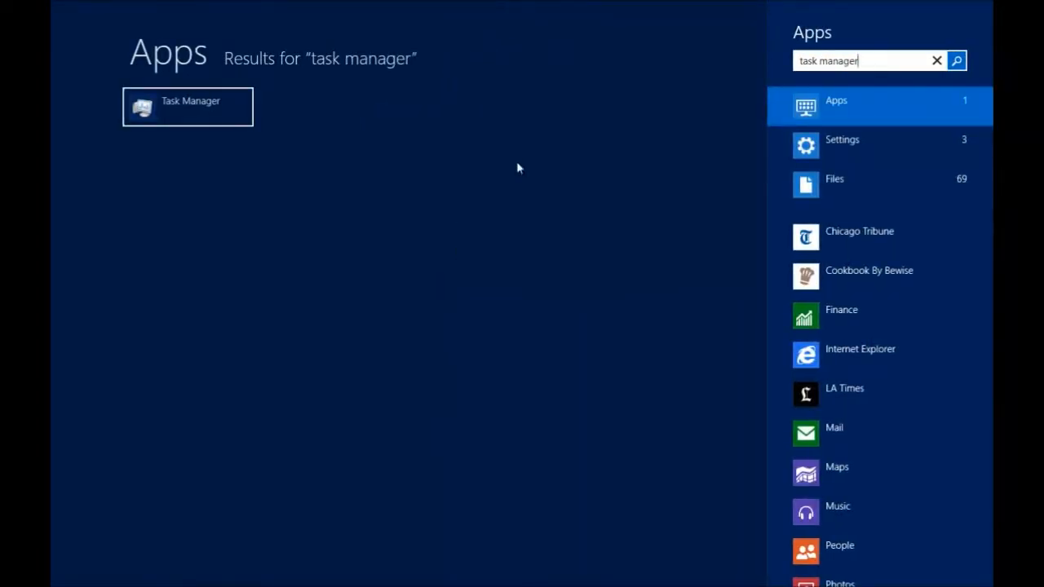
{"action": "mouse_move", "coordinate": [853, 107]}
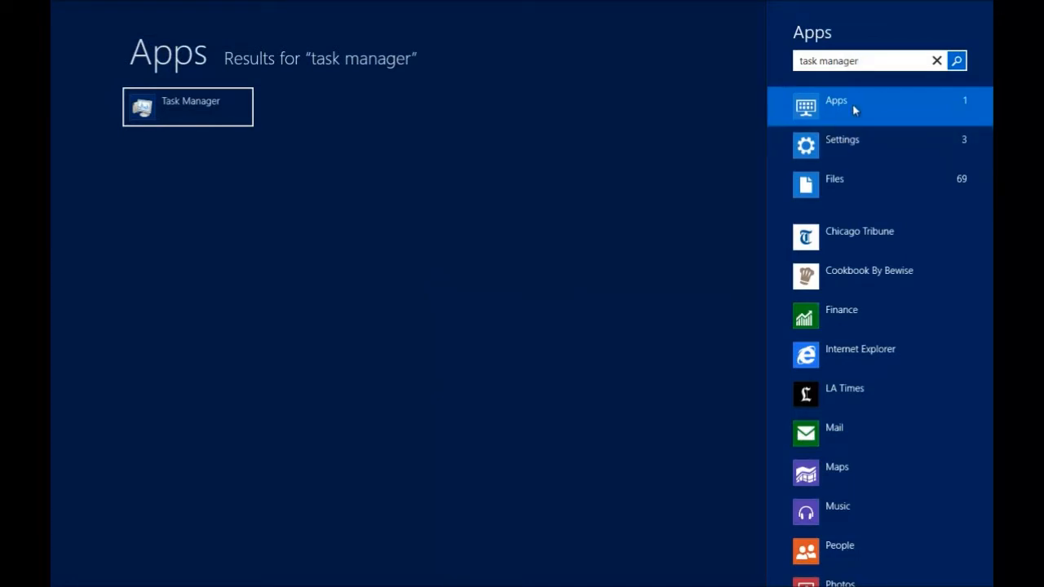
{"action": "mouse_move", "coordinate": [219, 111]}
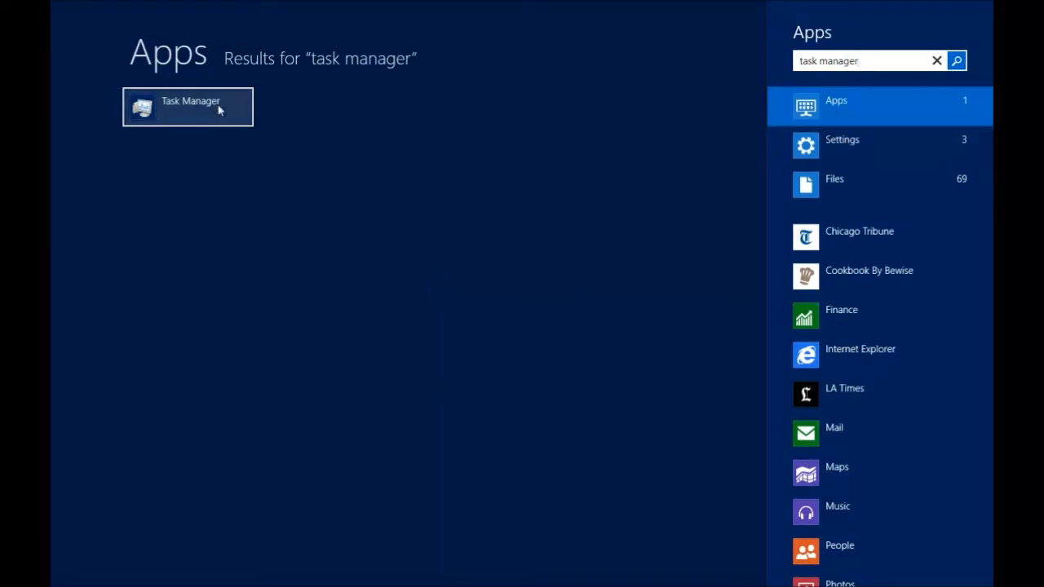
Filter the 'task manager' Start search to its 69 matching files.
{"action": "left_click", "coordinate": [842, 140]}
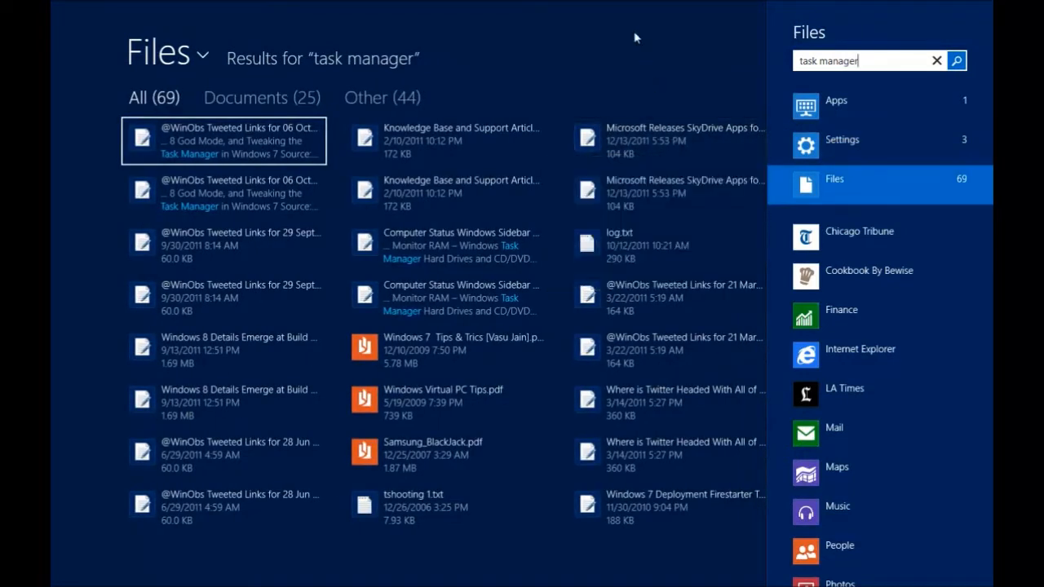
{"action": "mouse_move", "coordinate": [633, 58]}
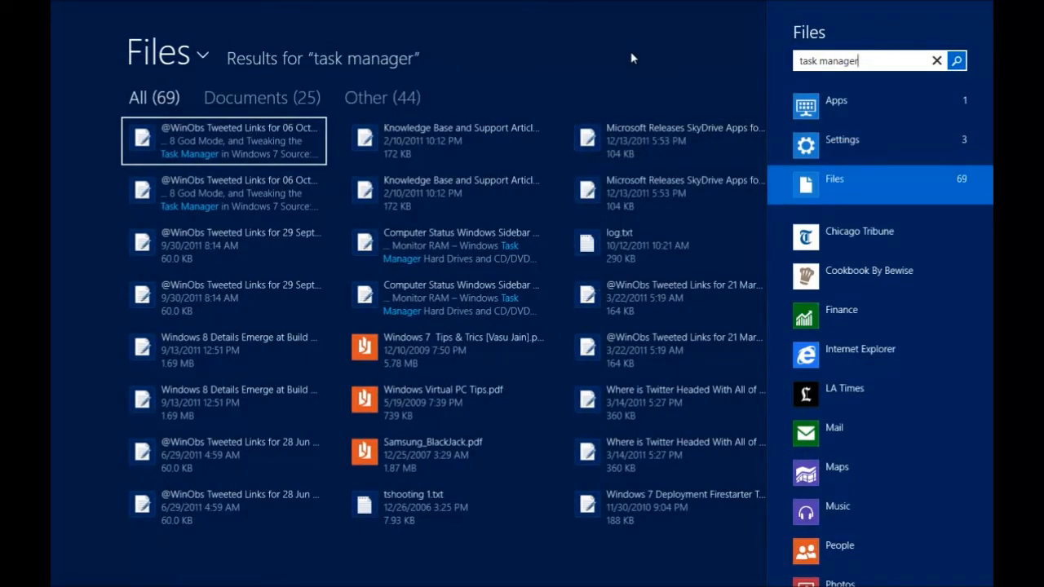